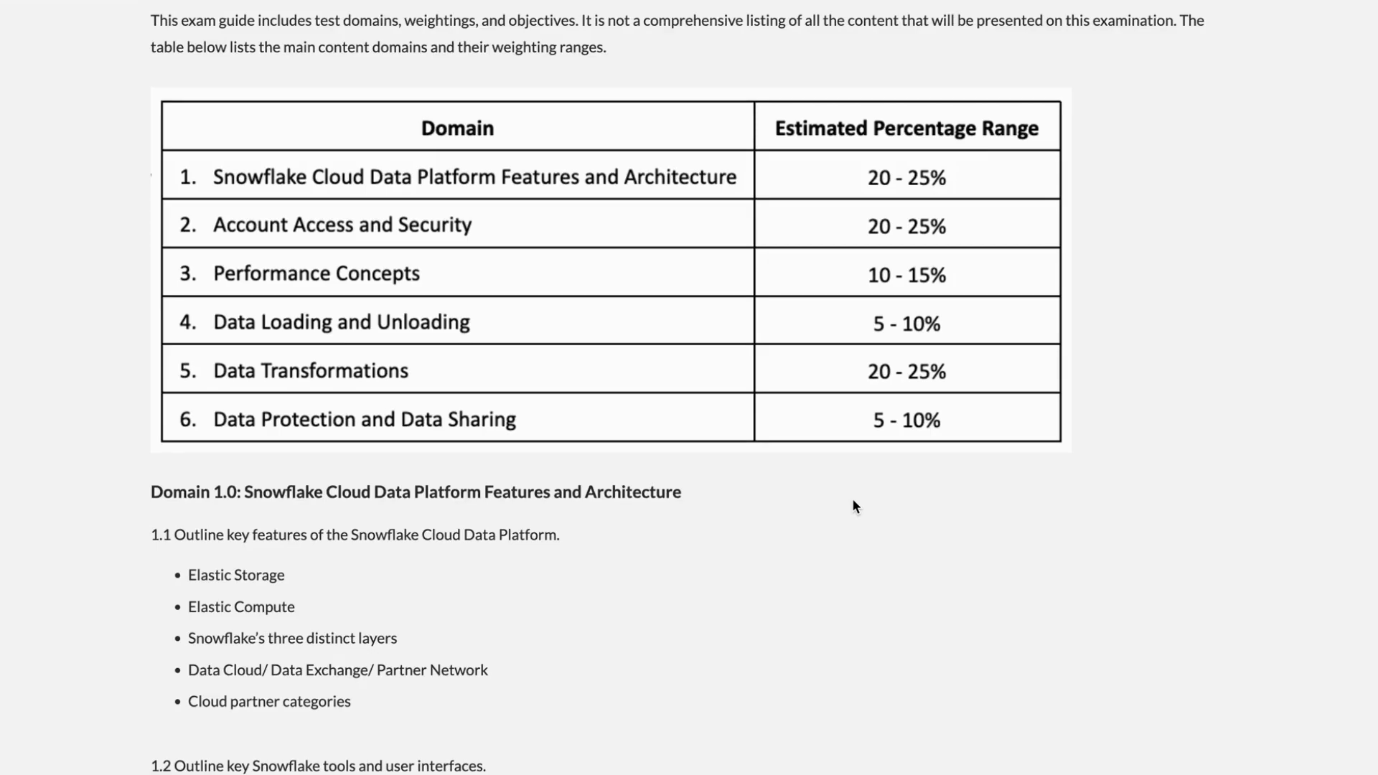
pyautogui.moveTo(232, 239)
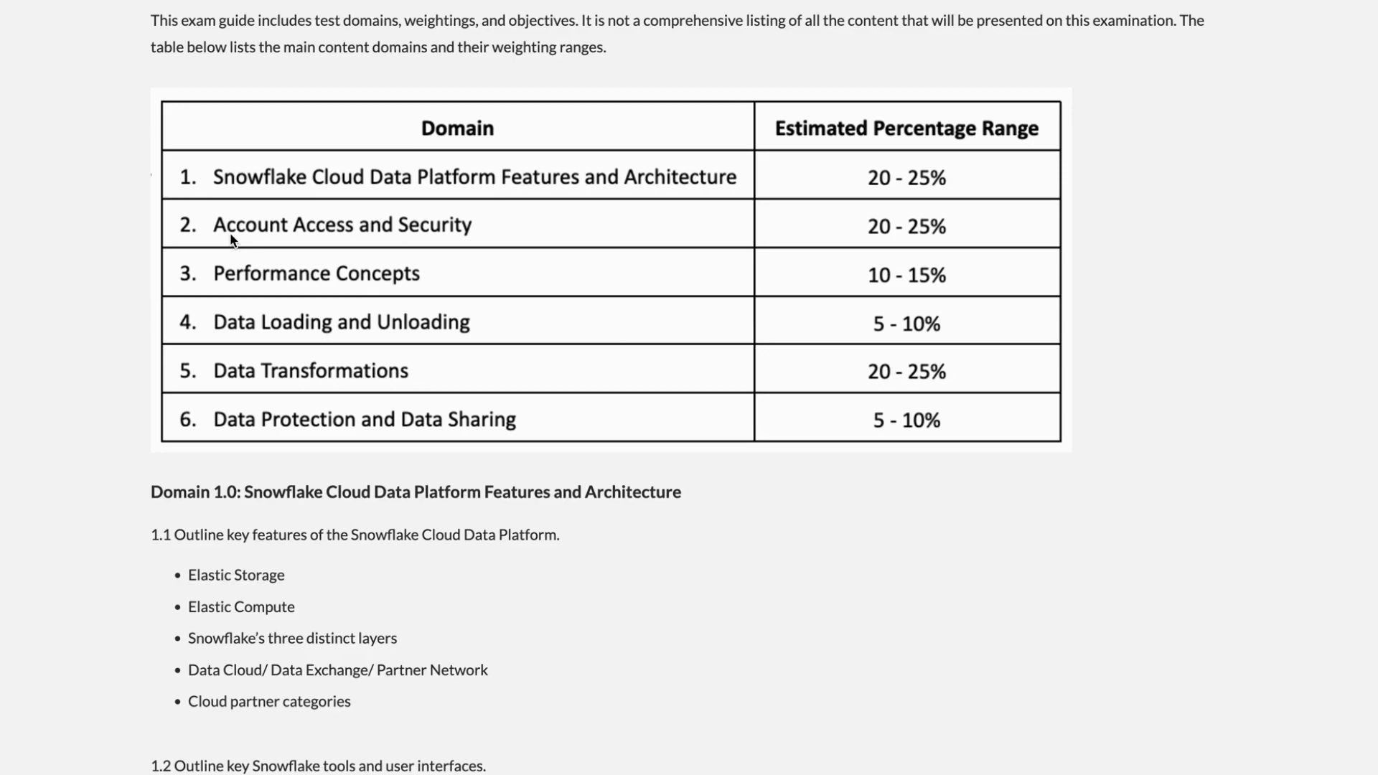
pyautogui.moveTo(690, 246)
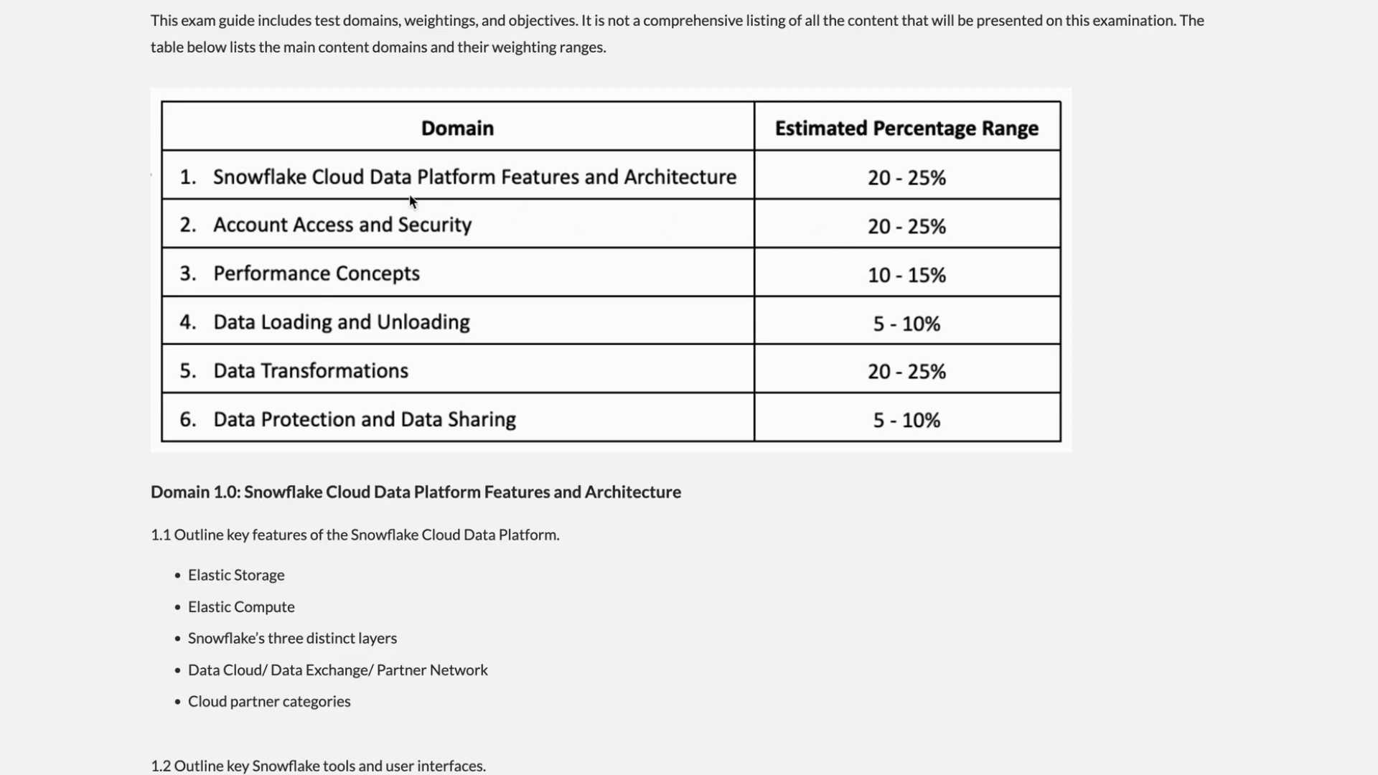
pyautogui.moveTo(246, 242)
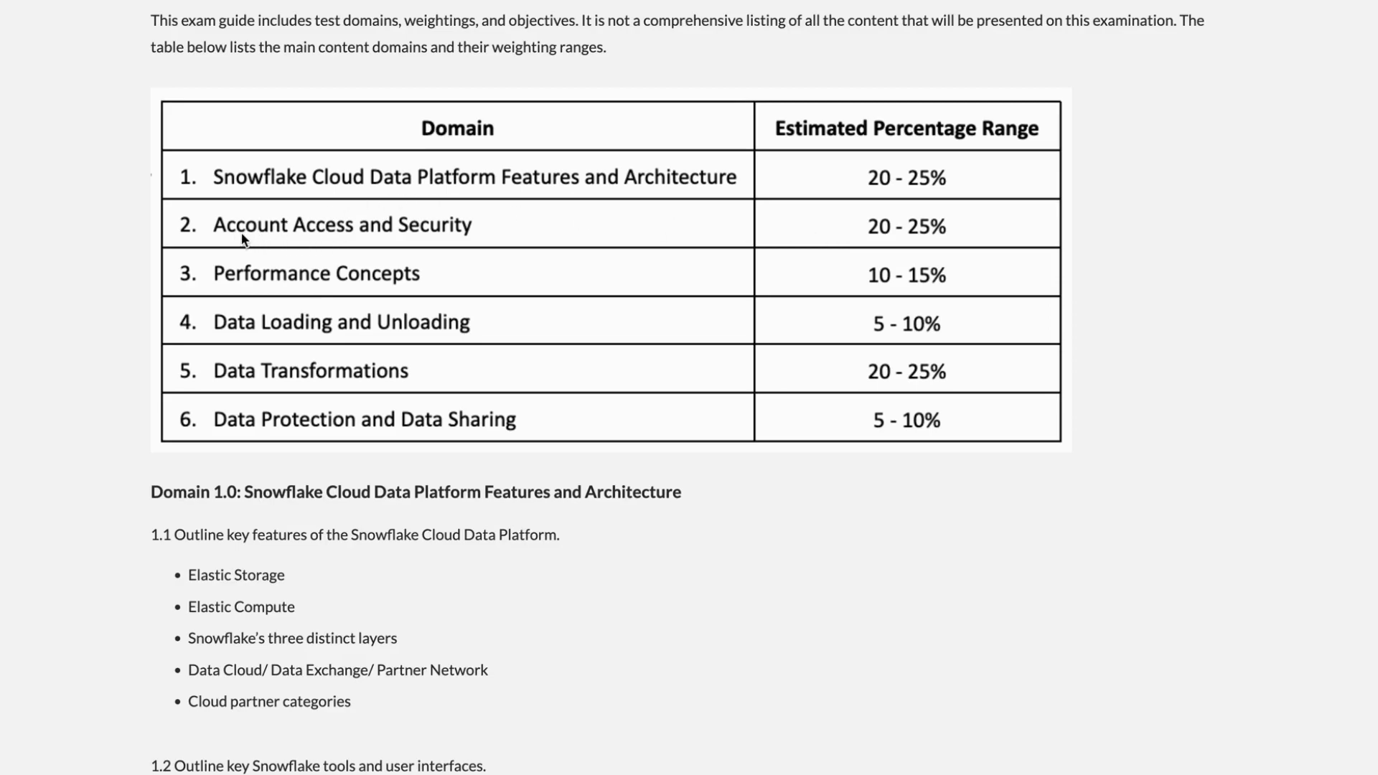
pyautogui.moveTo(322, 247)
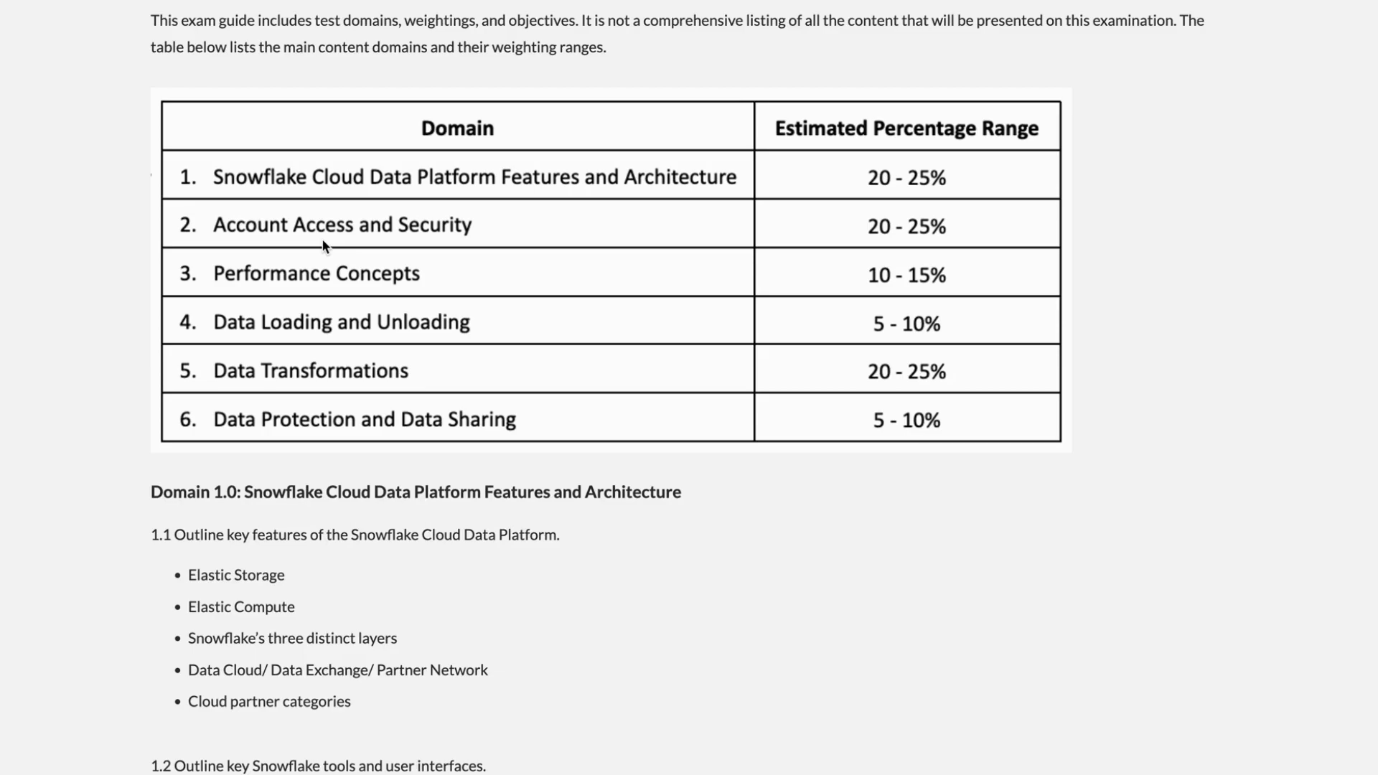
pyautogui.scroll(-3)
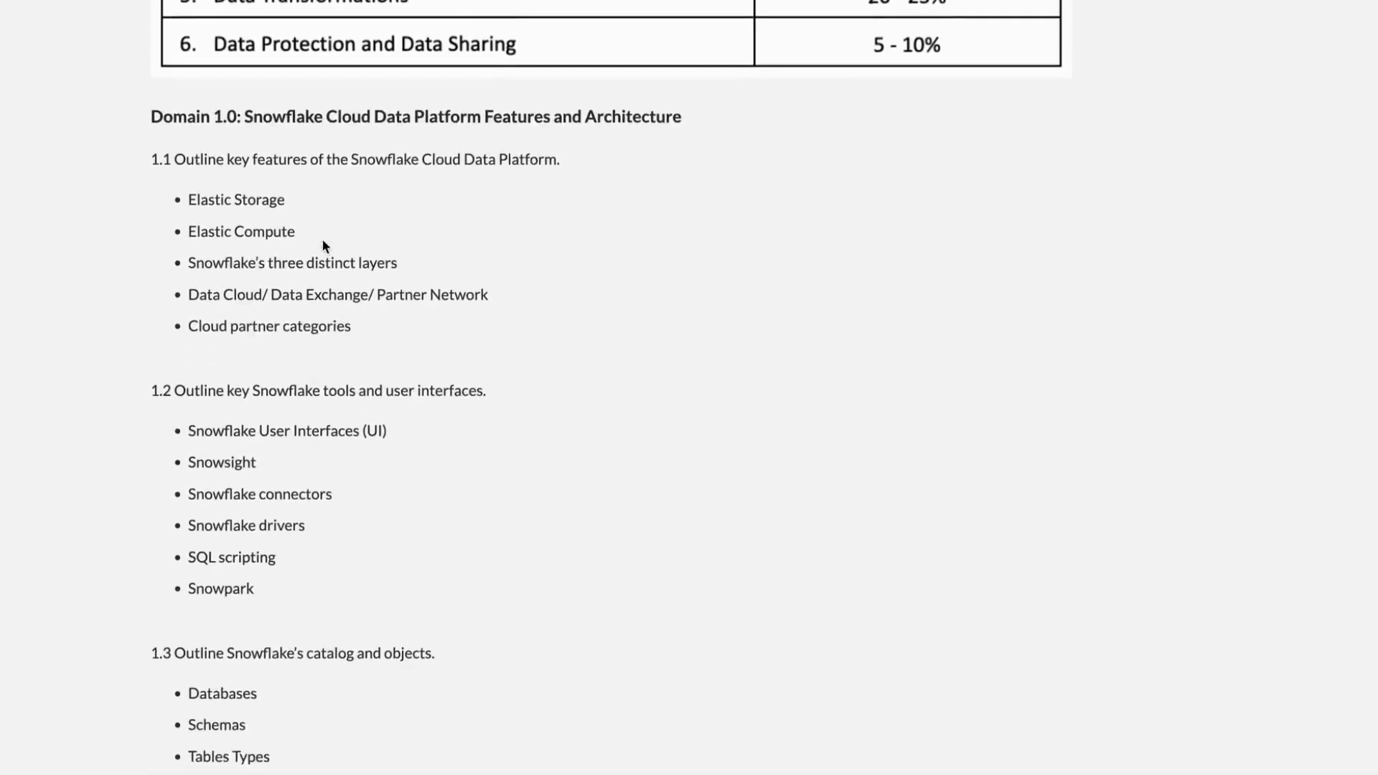
pyautogui.scroll(-3)
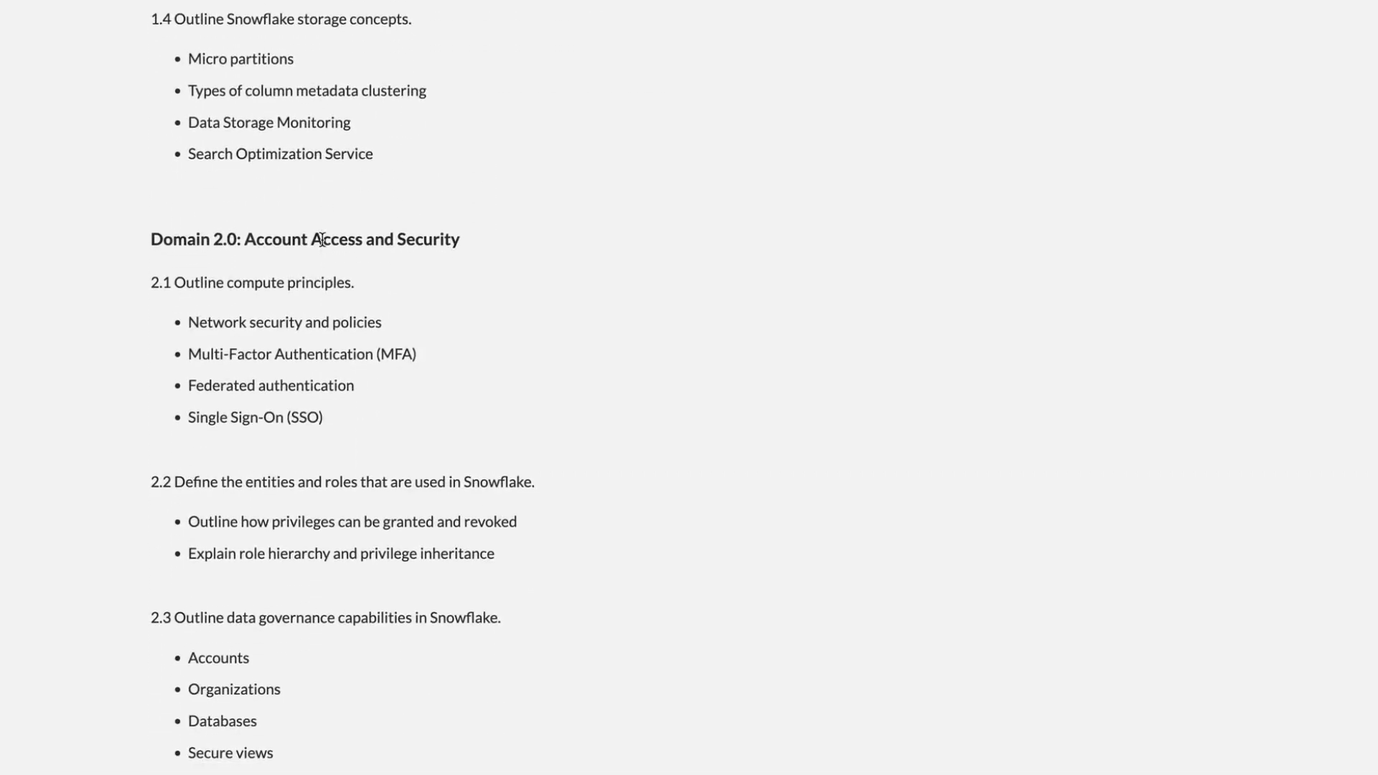
pyautogui.moveTo(246, 283)
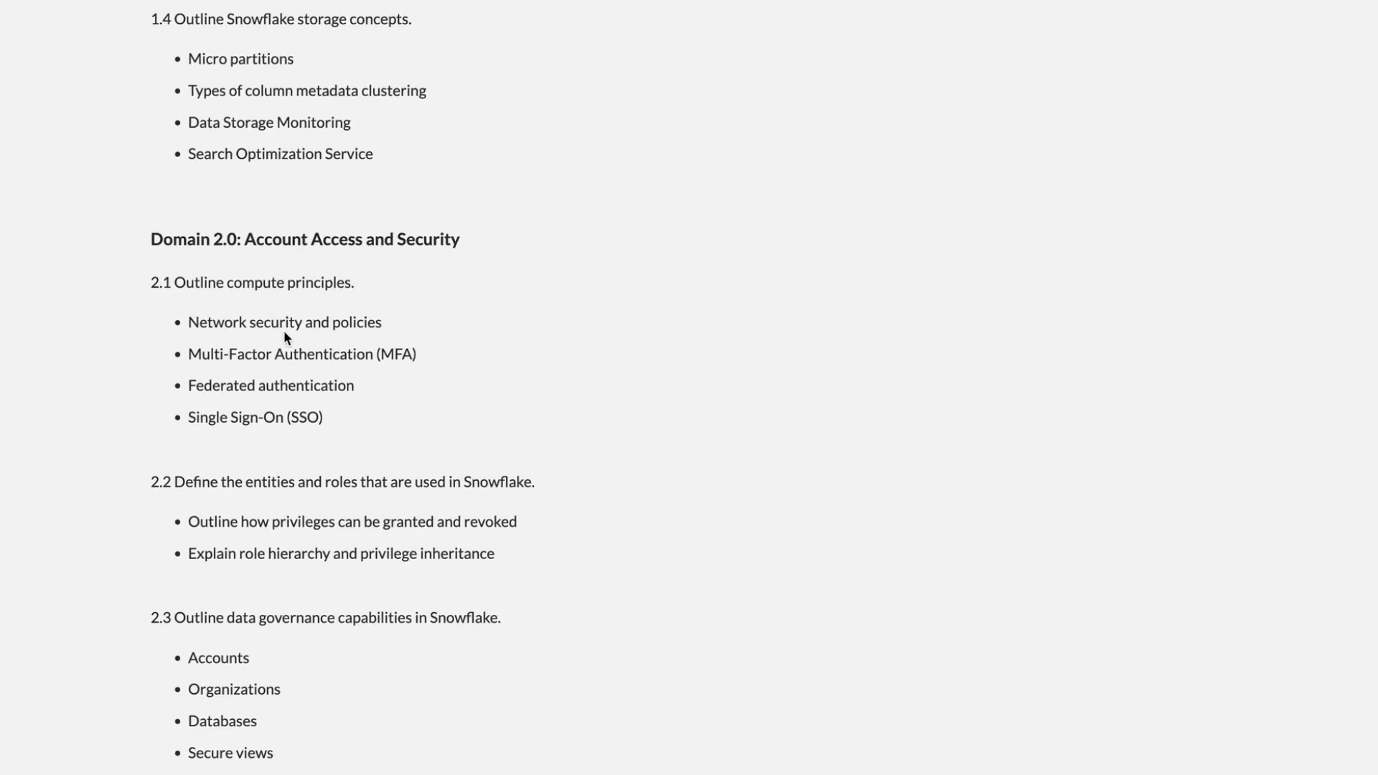
pyautogui.moveTo(295, 397)
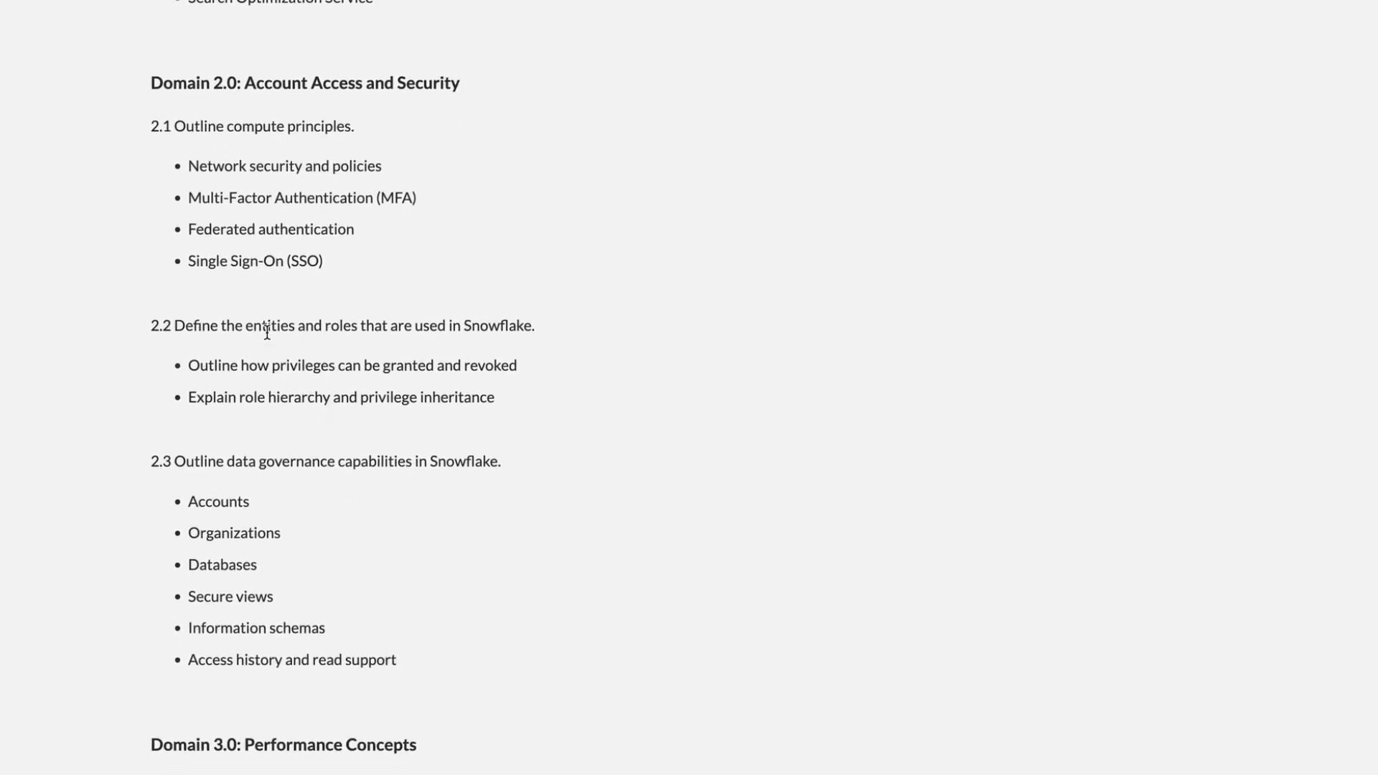
pyautogui.moveTo(268, 362)
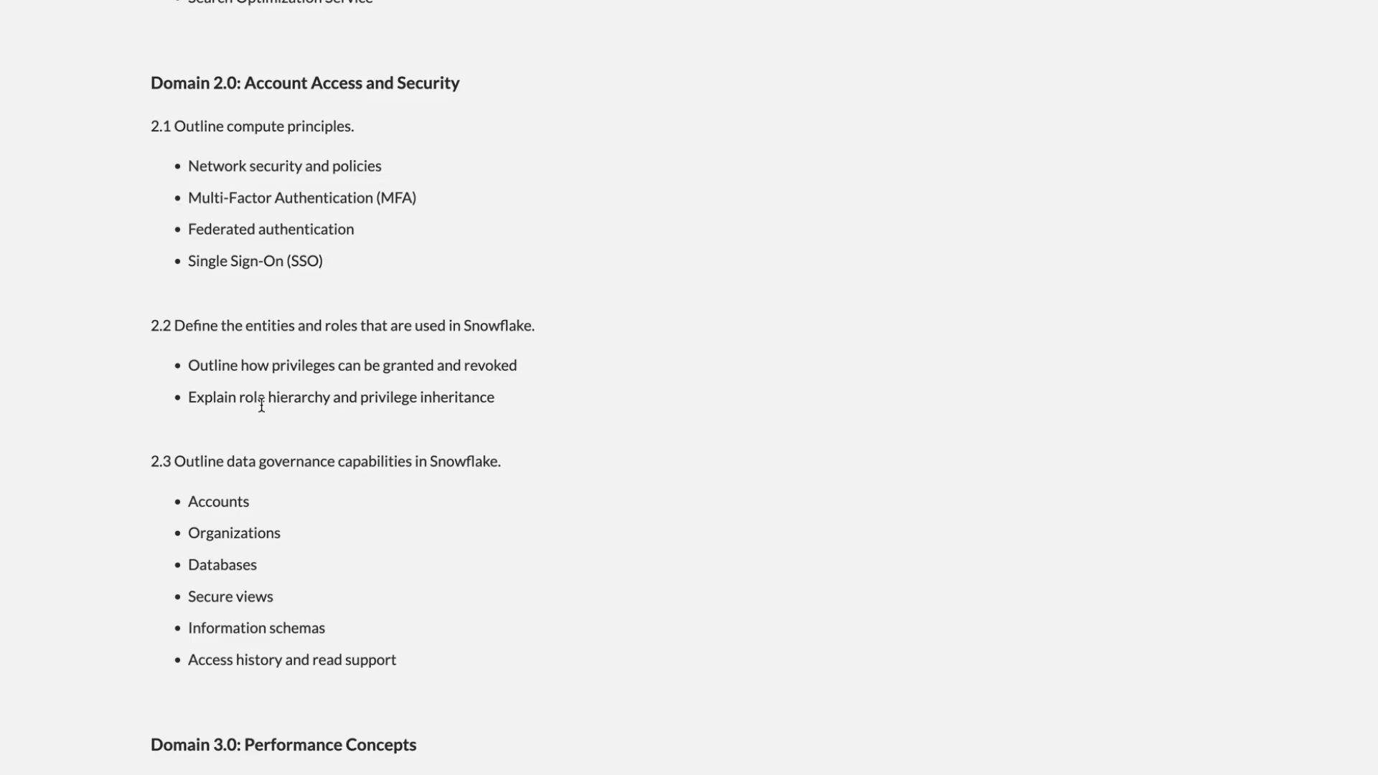
pyautogui.moveTo(270, 485)
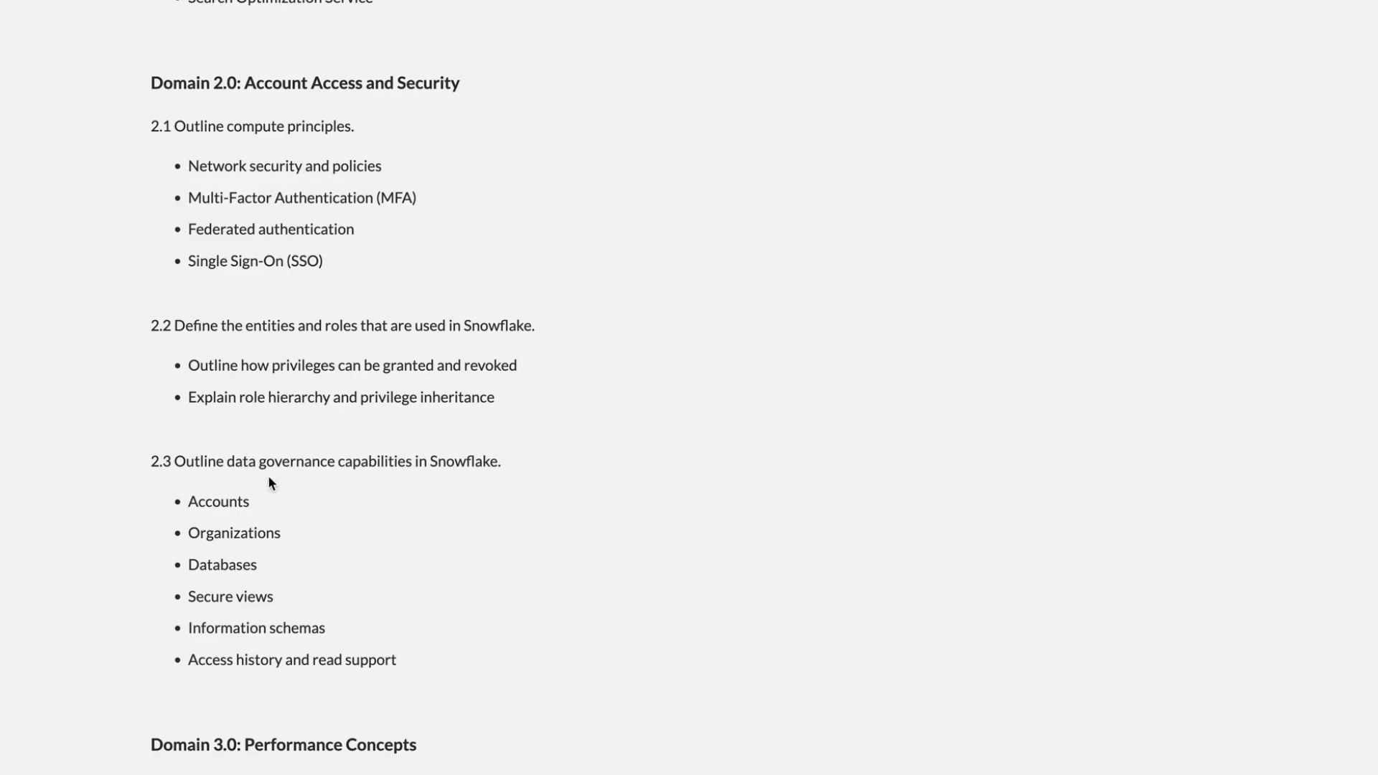
pyautogui.moveTo(303, 495)
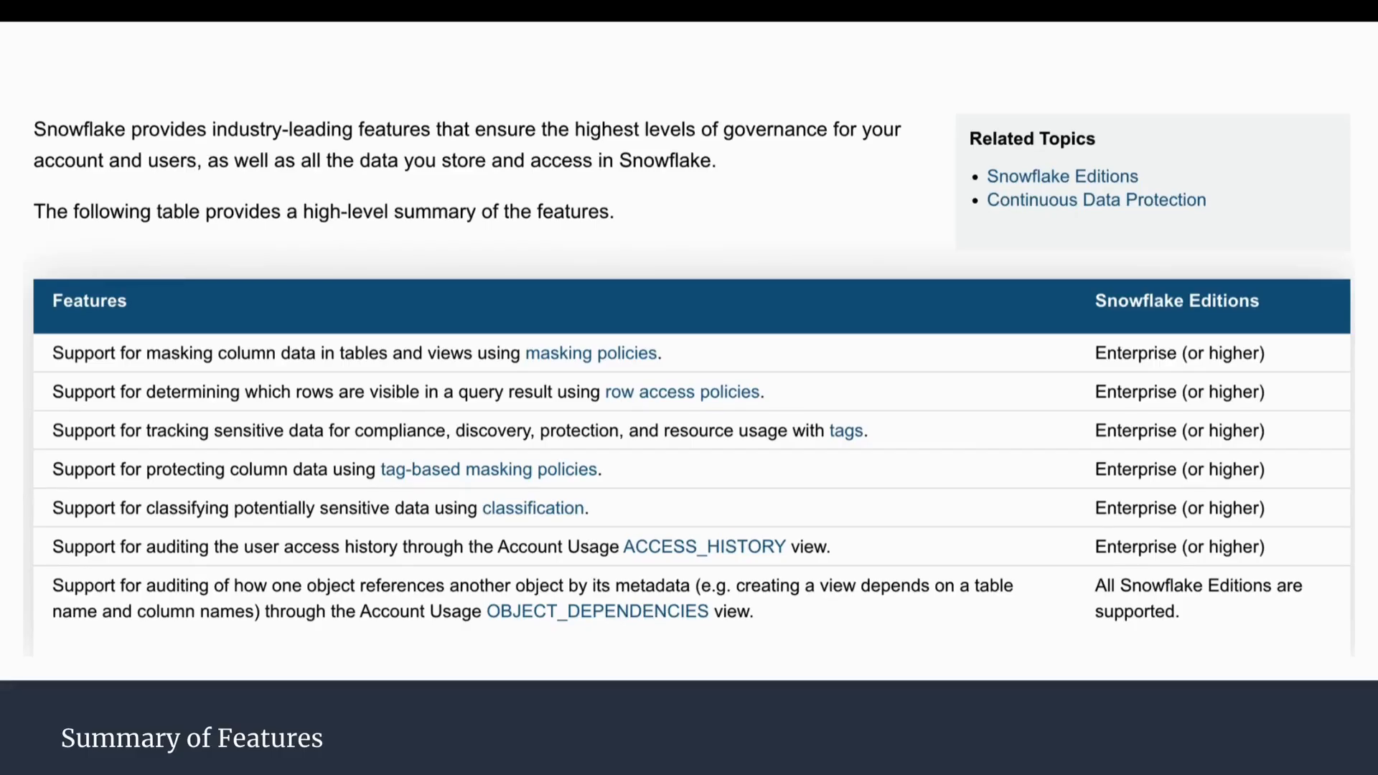
pyautogui.moveTo(184, 330)
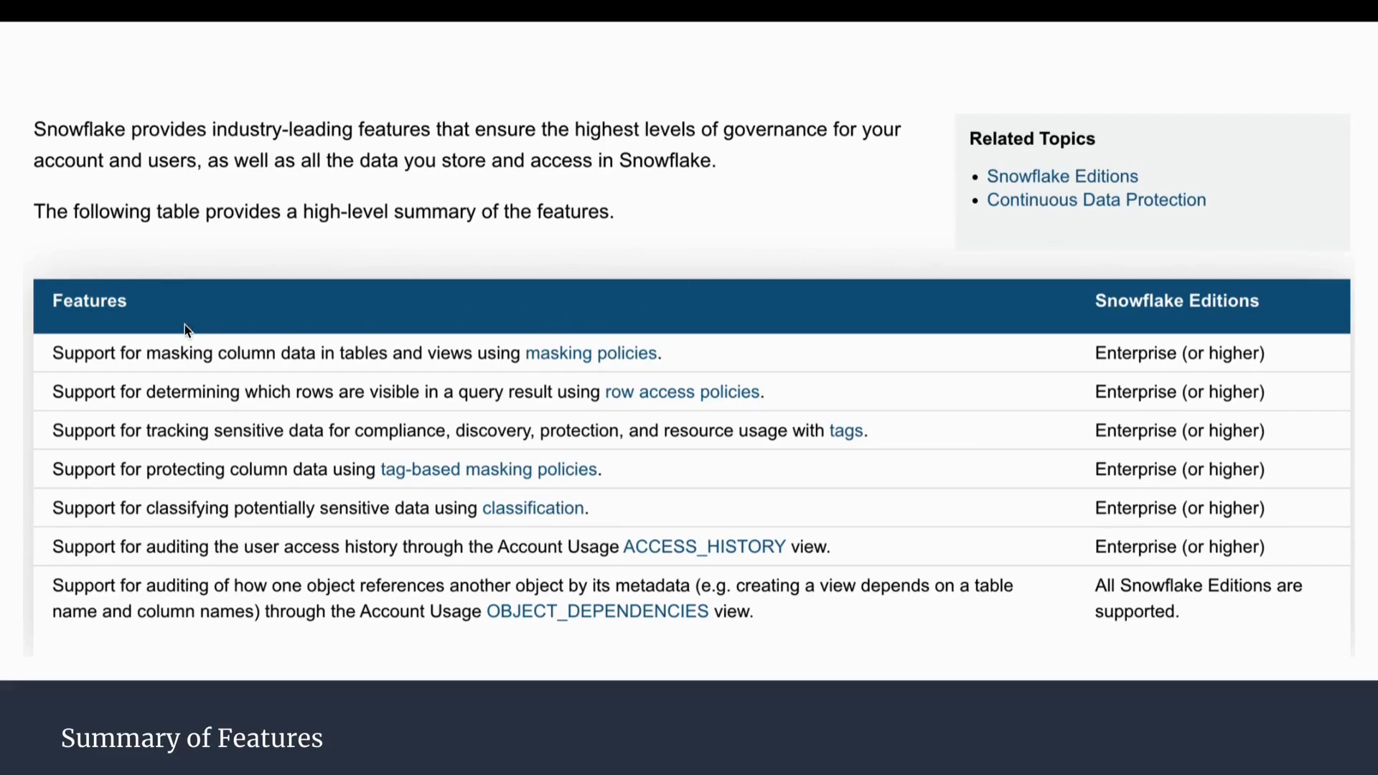
pyautogui.moveTo(257, 365)
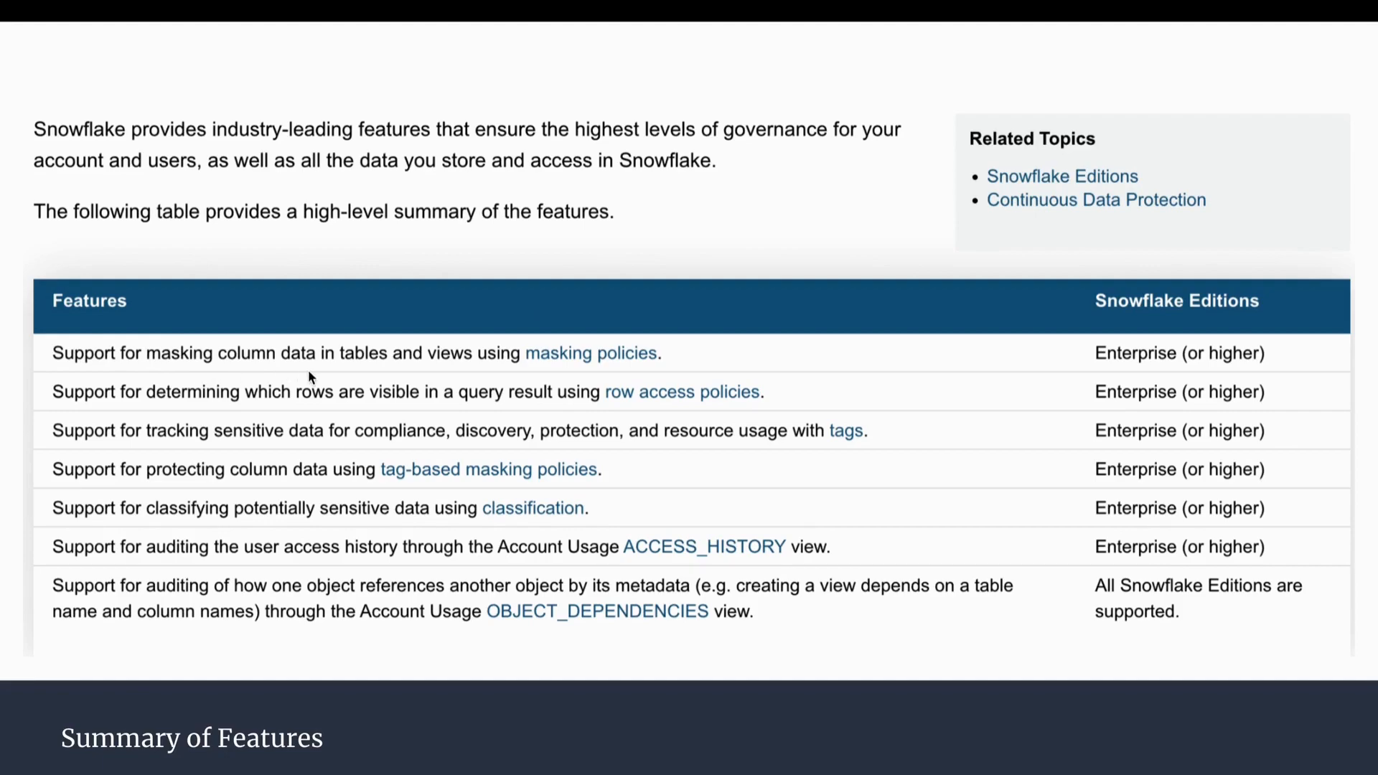
pyautogui.moveTo(474, 367)
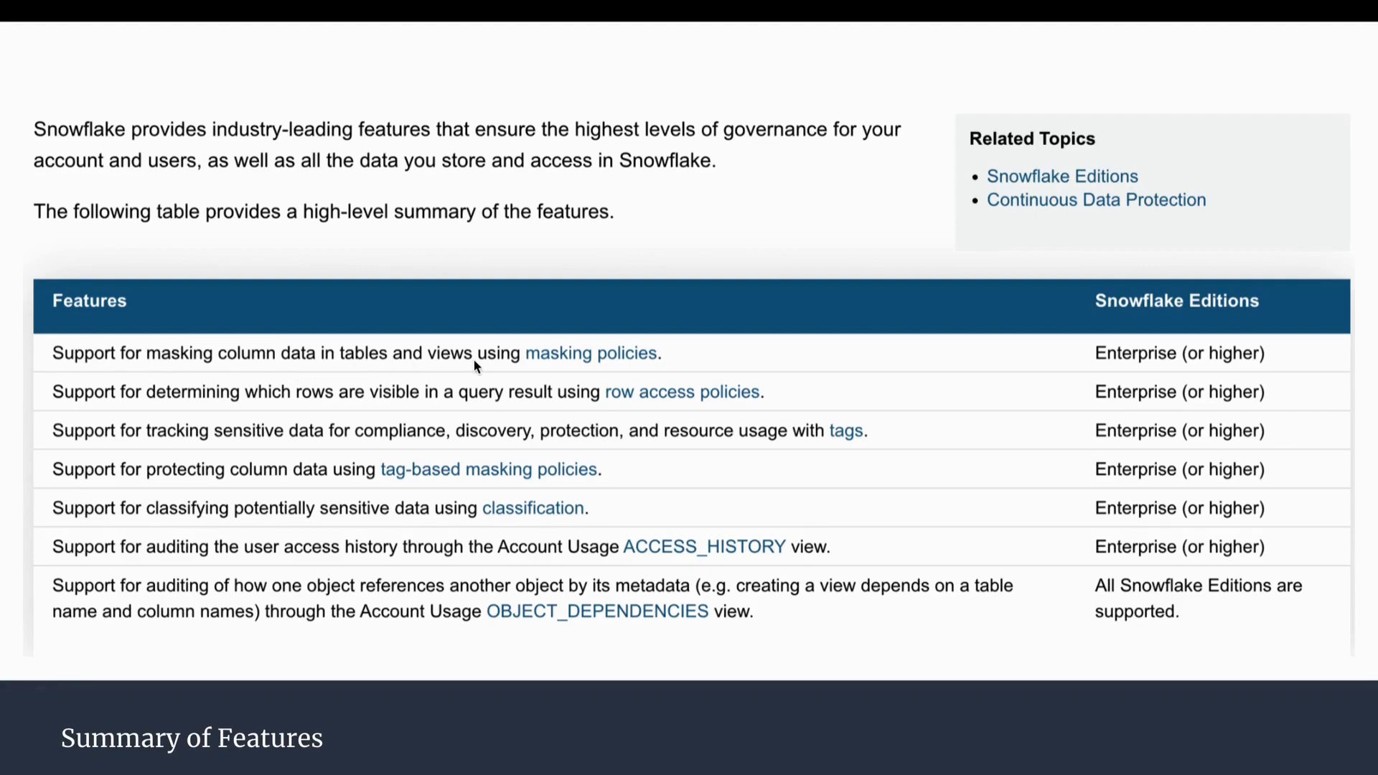
pyautogui.moveTo(641, 367)
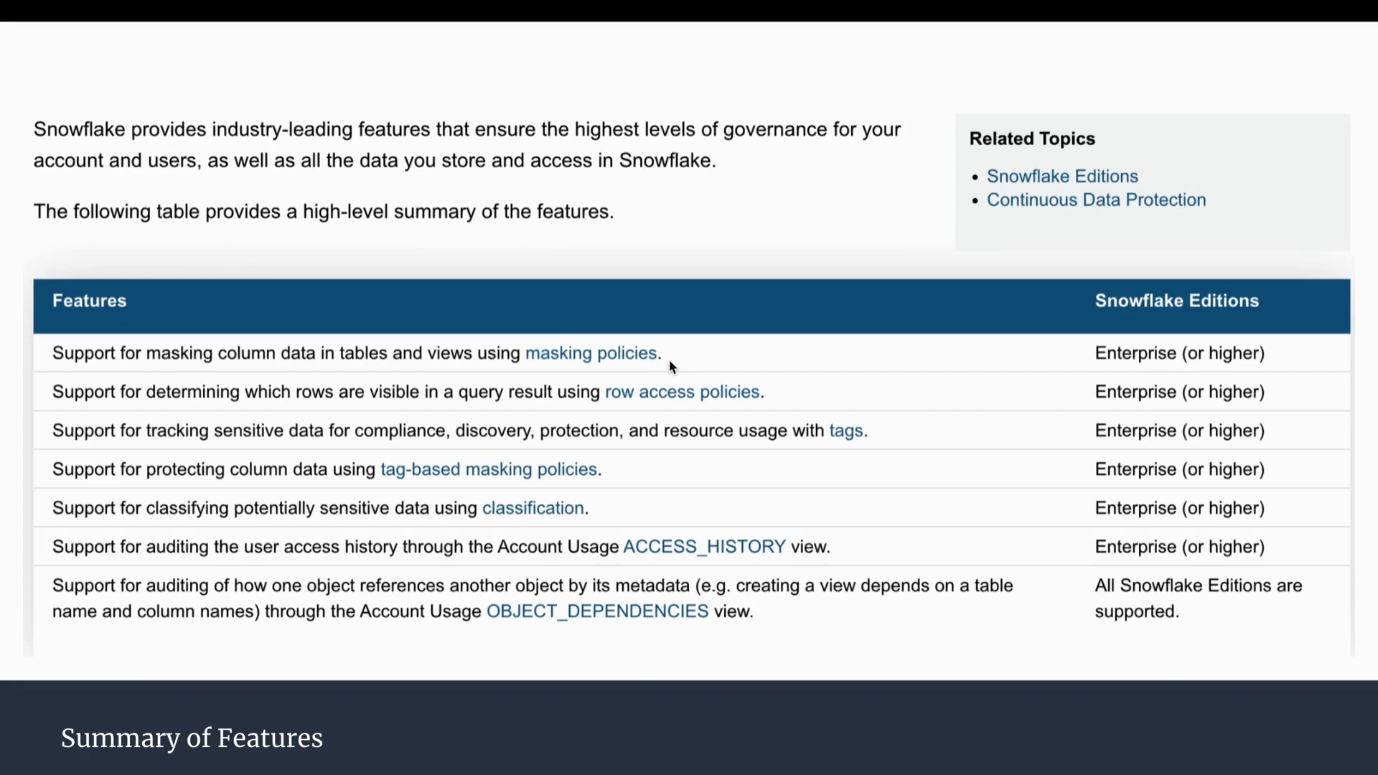
pyautogui.moveTo(318, 376)
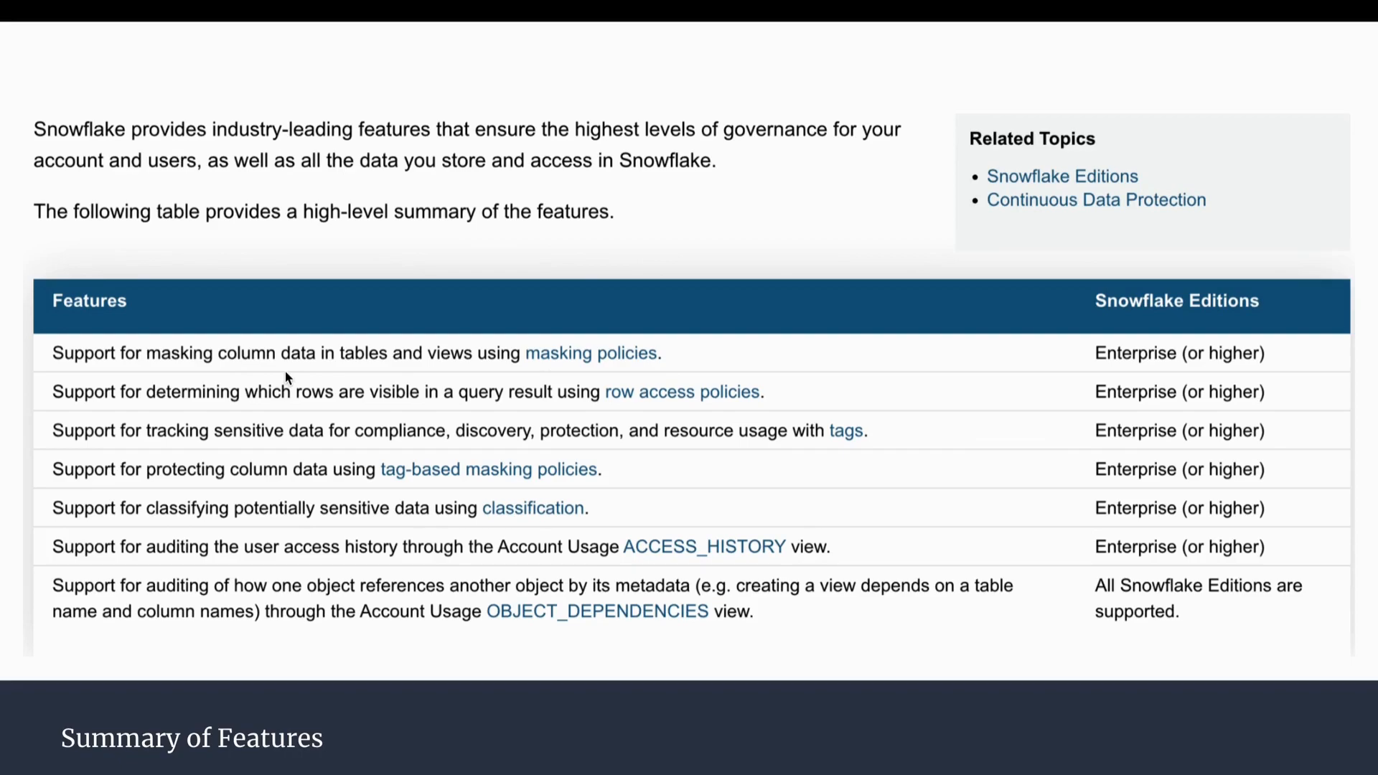
pyautogui.moveTo(597, 368)
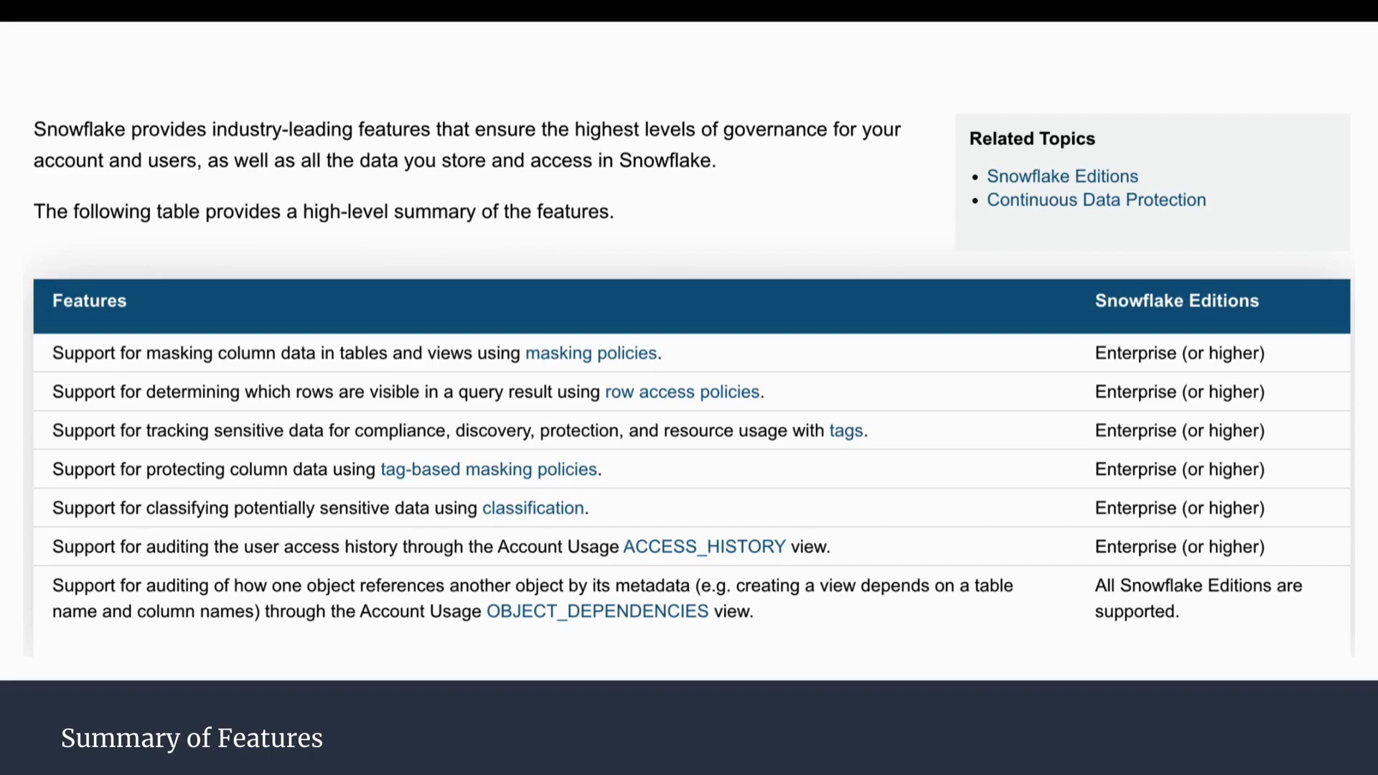
pyautogui.moveTo(649, 400)
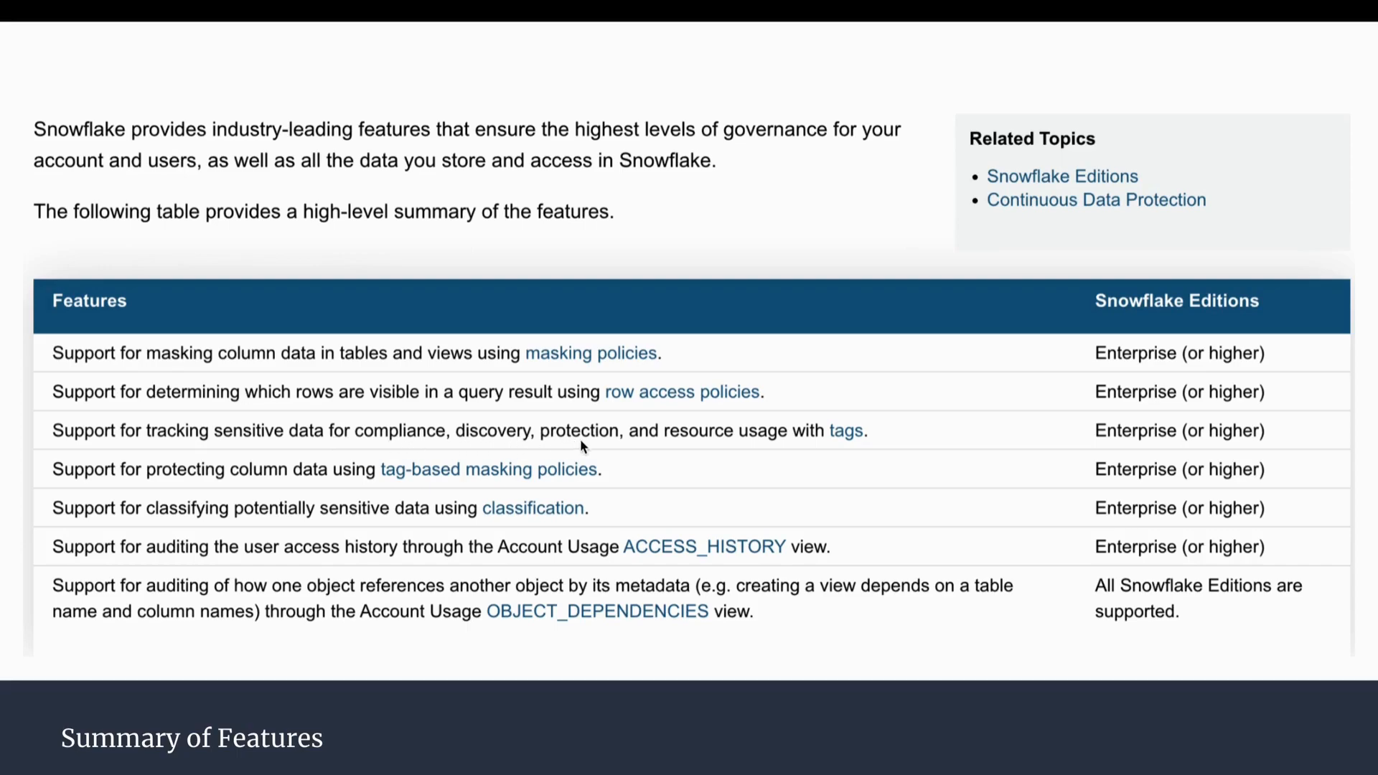
pyautogui.moveTo(798, 448)
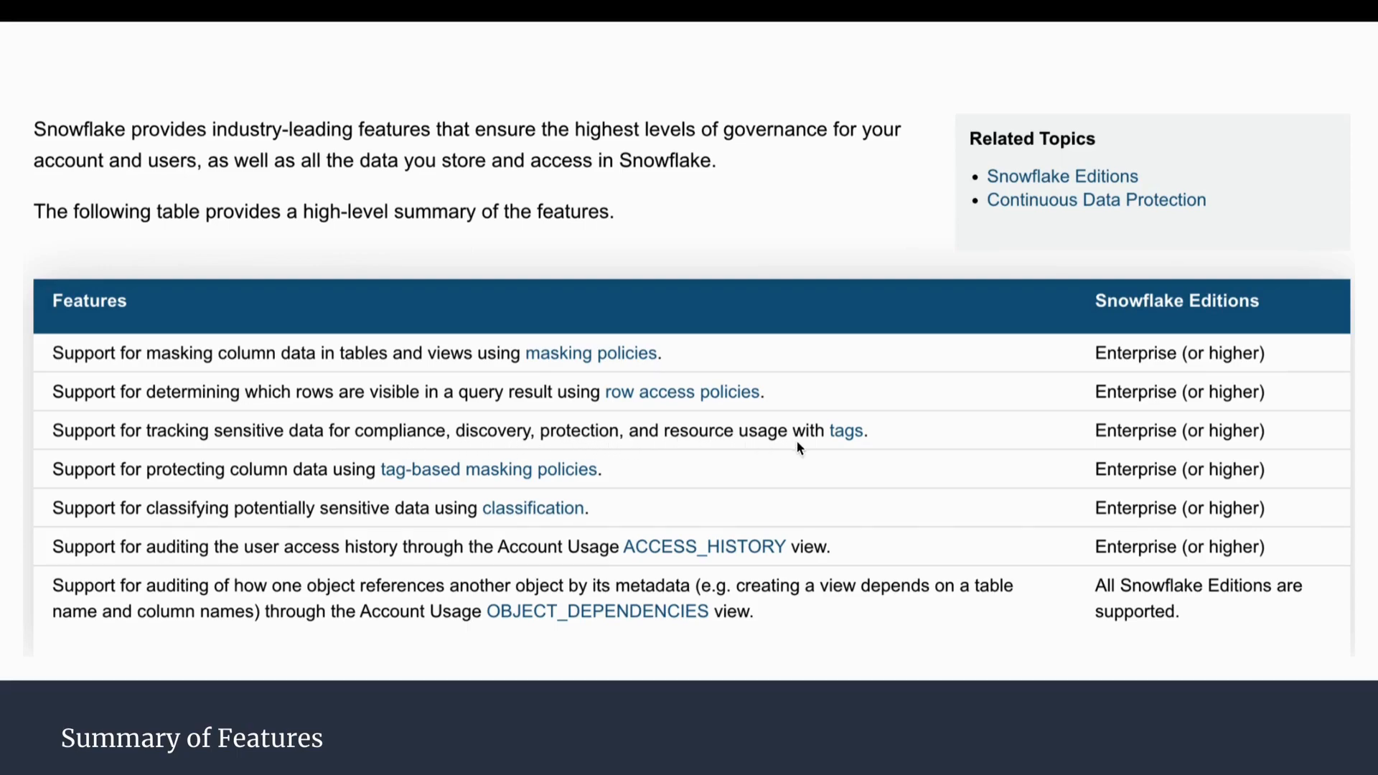
pyautogui.moveTo(835, 448)
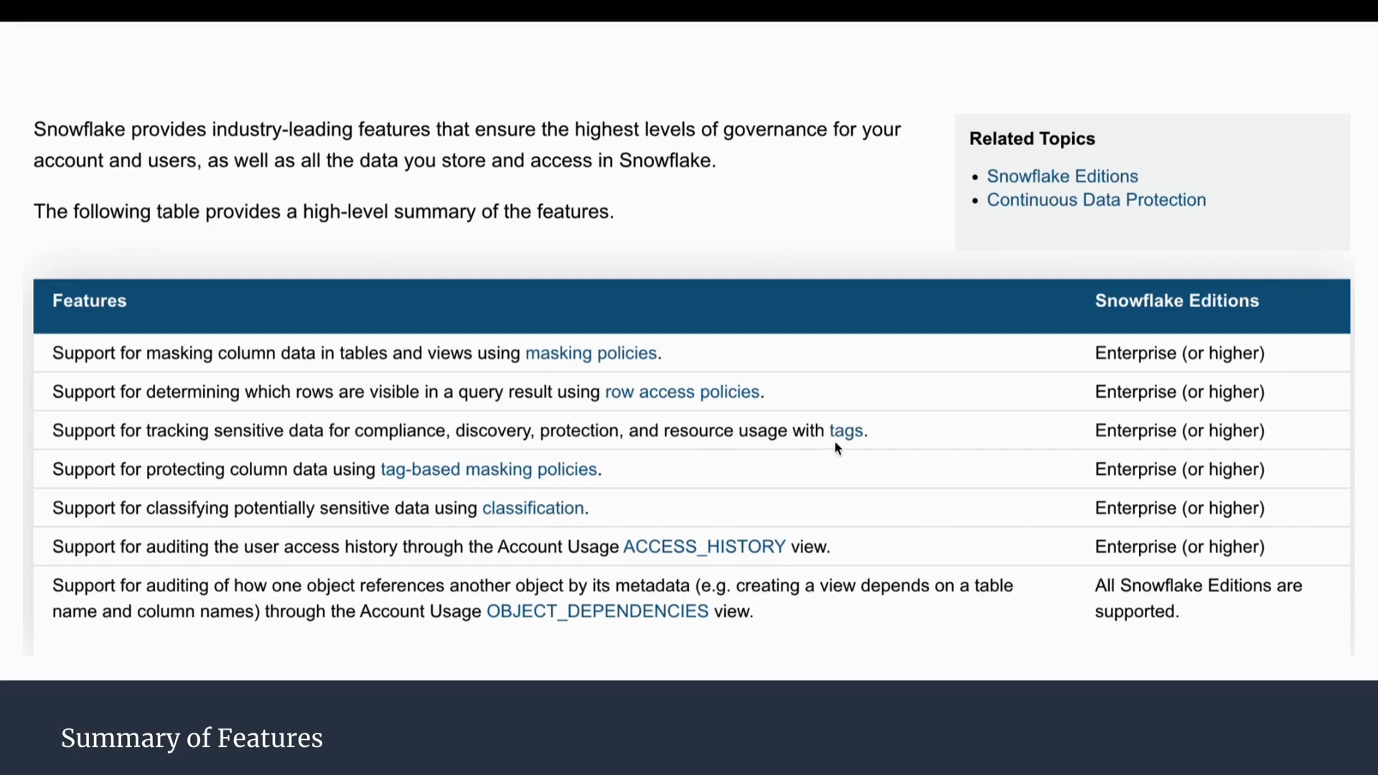
pyautogui.moveTo(859, 445)
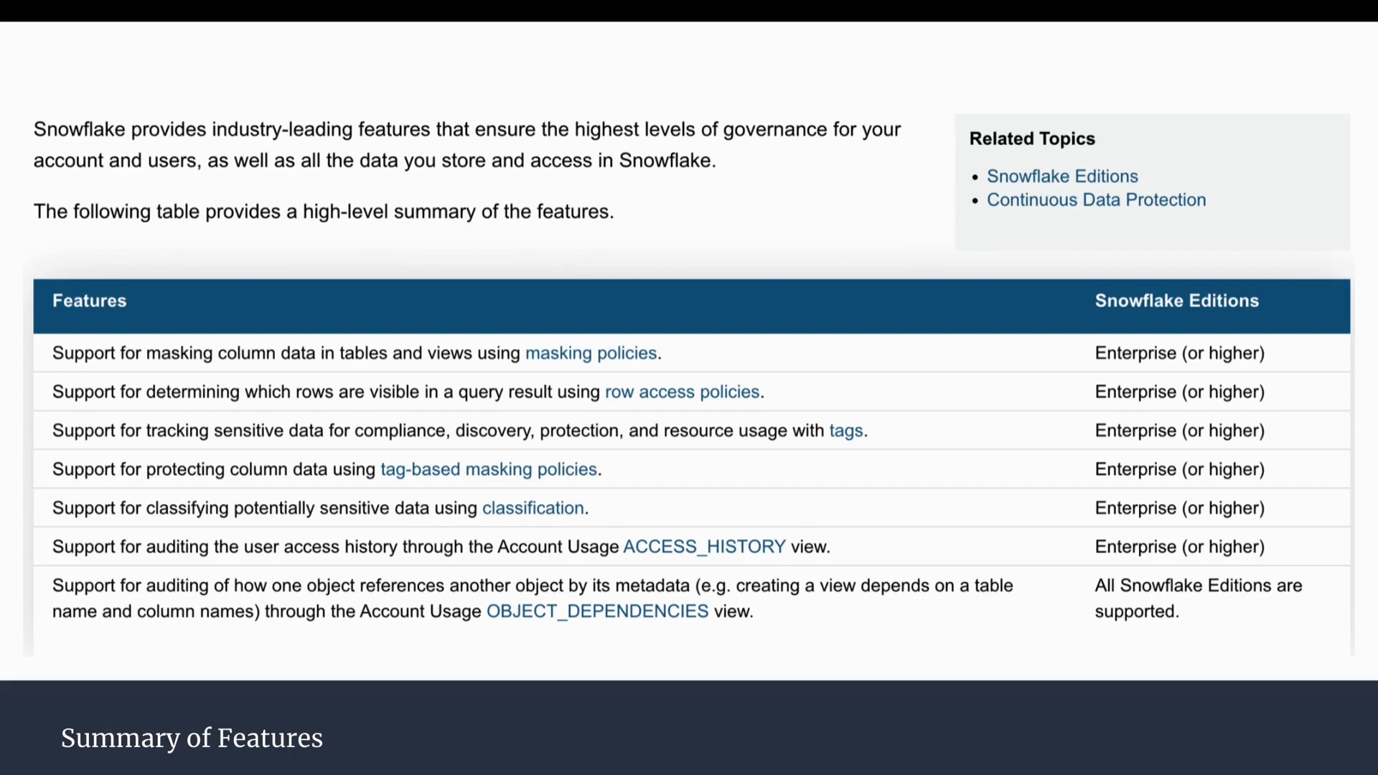
pyautogui.moveTo(402, 481)
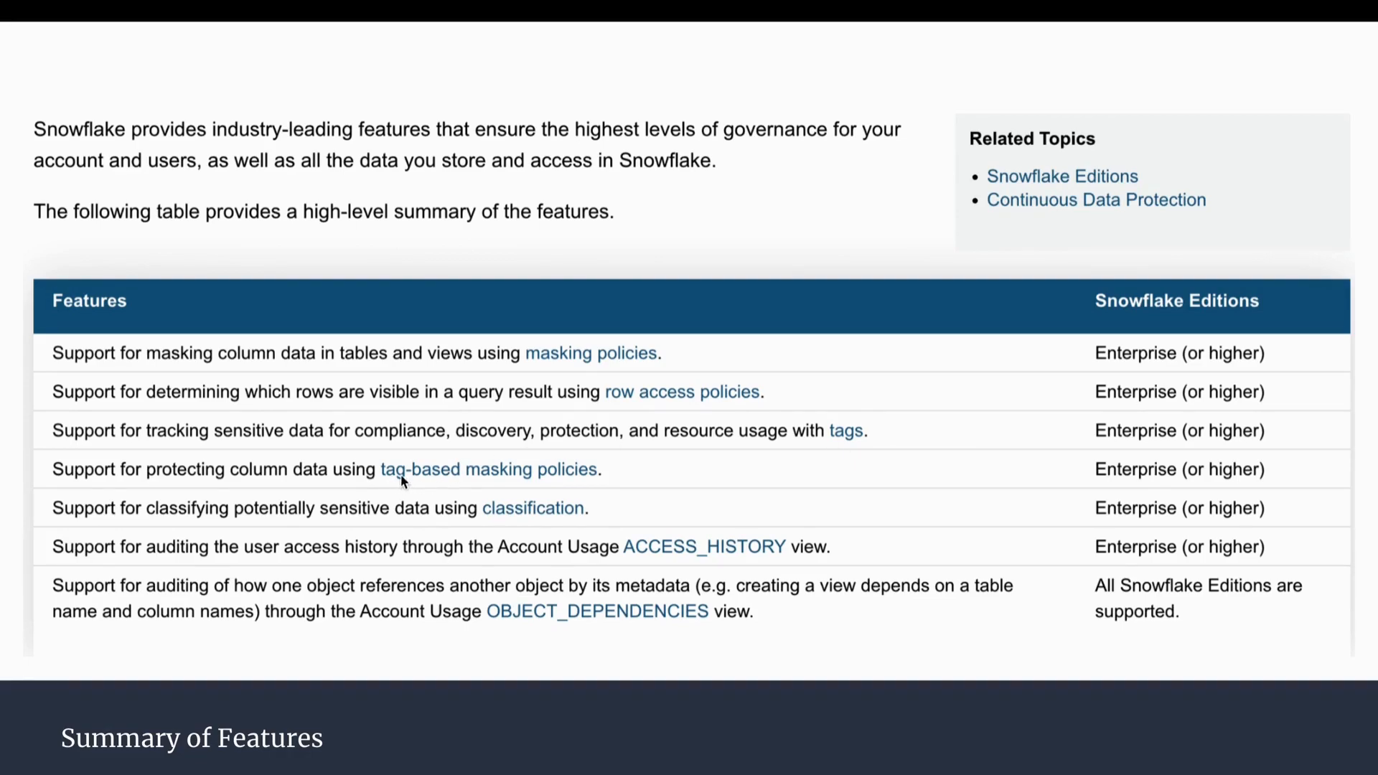
pyautogui.moveTo(674, 431)
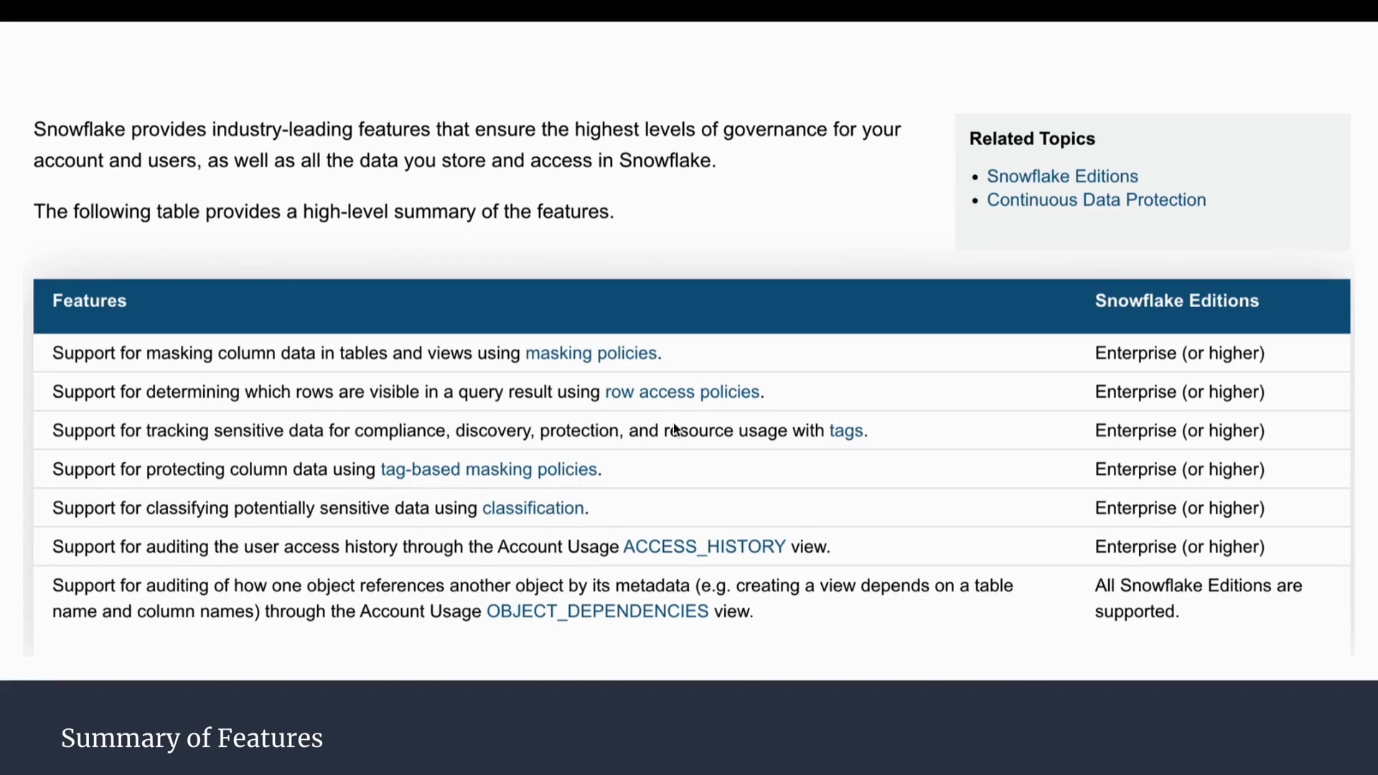
pyautogui.moveTo(842, 440)
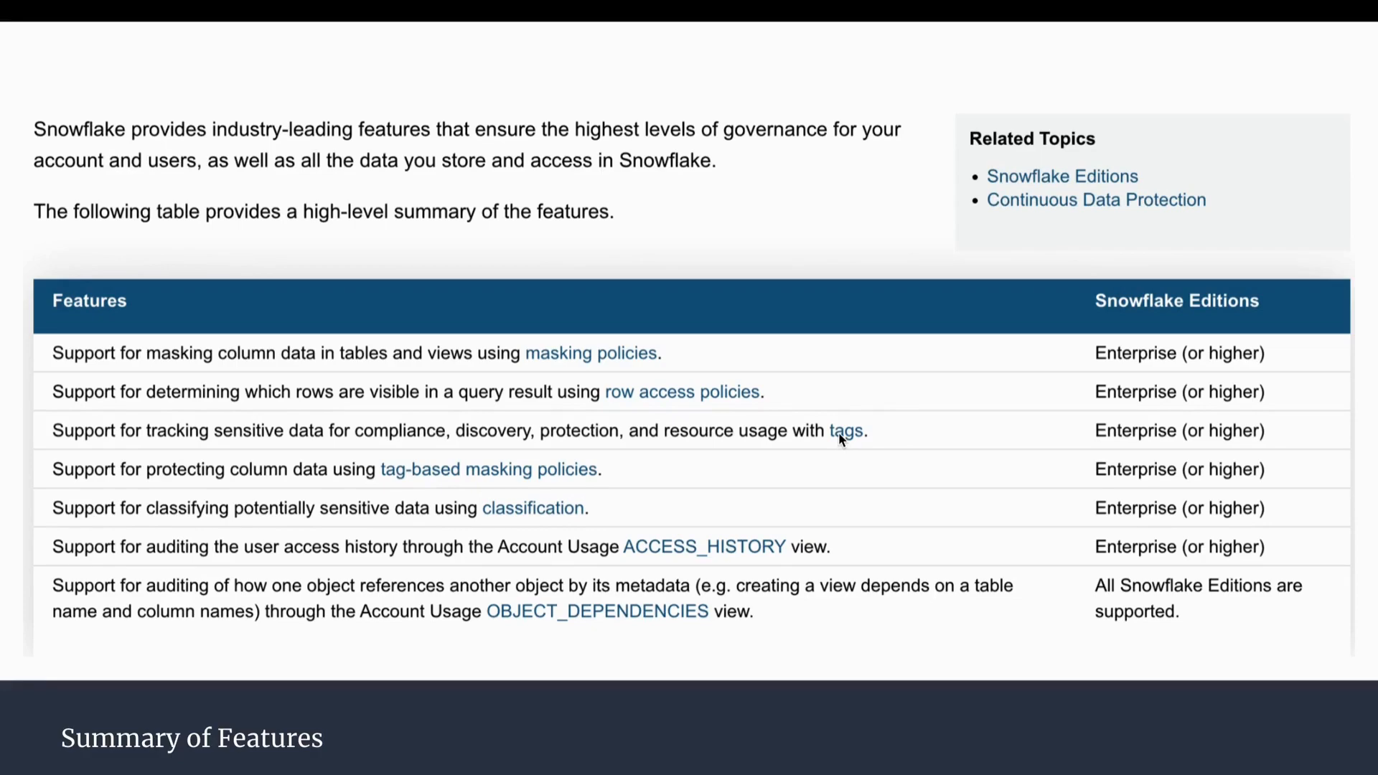
pyautogui.moveTo(565, 342)
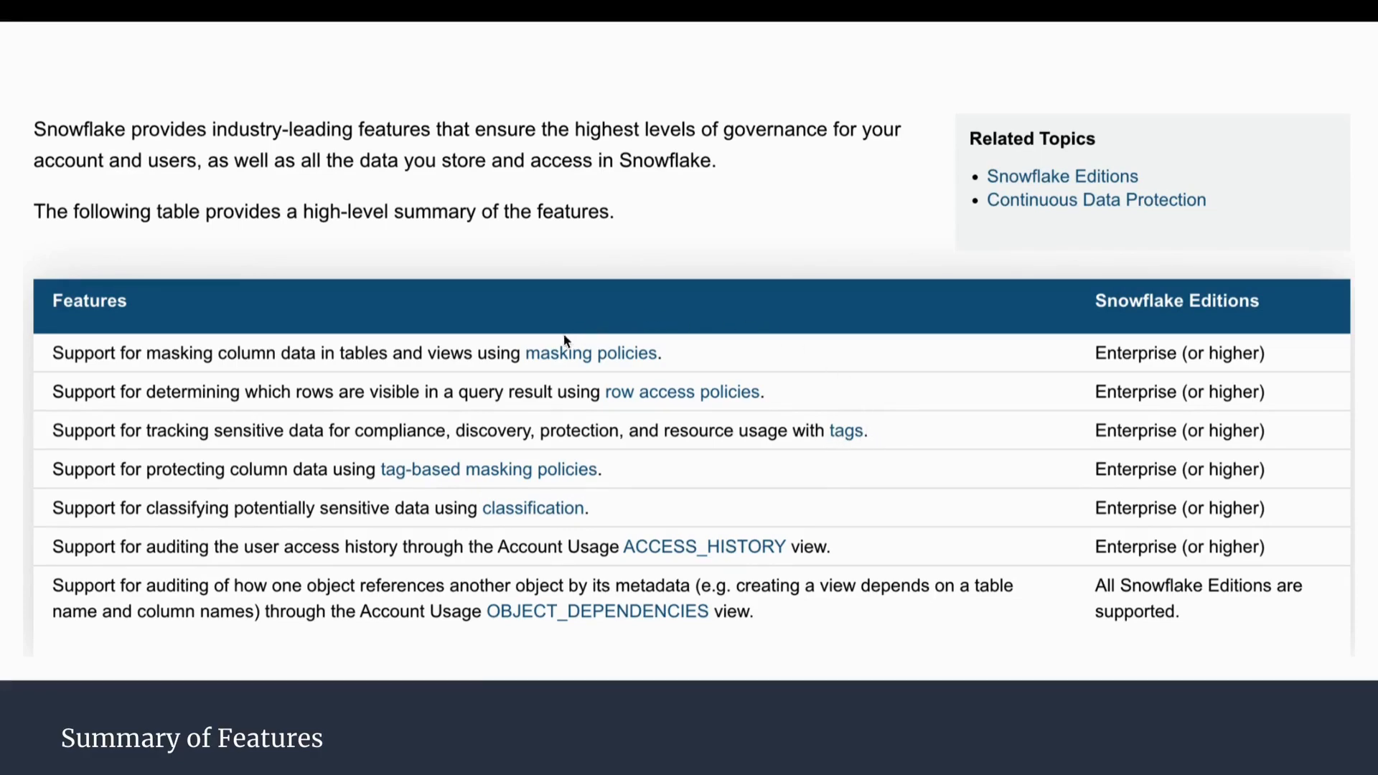
pyautogui.moveTo(858, 444)
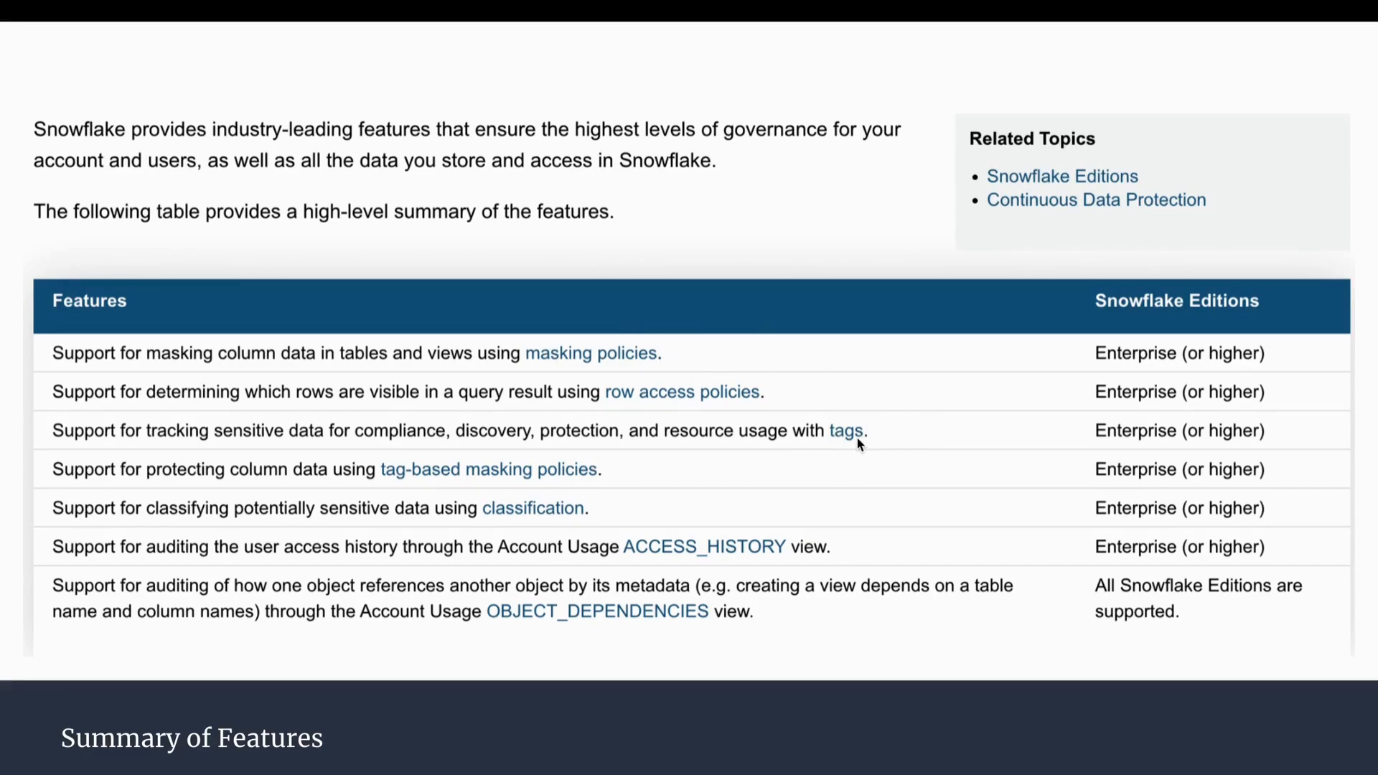
pyautogui.moveTo(646, 306)
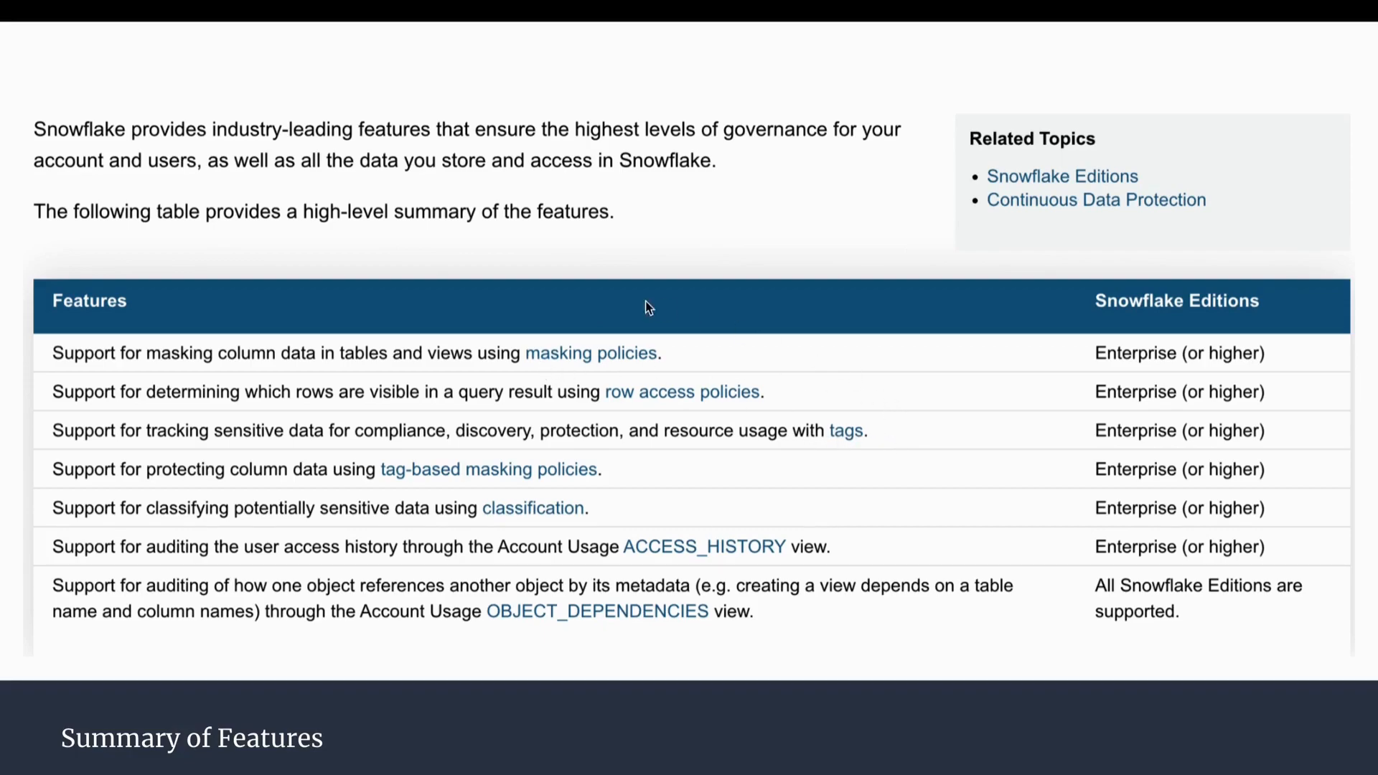
pyautogui.moveTo(148, 477)
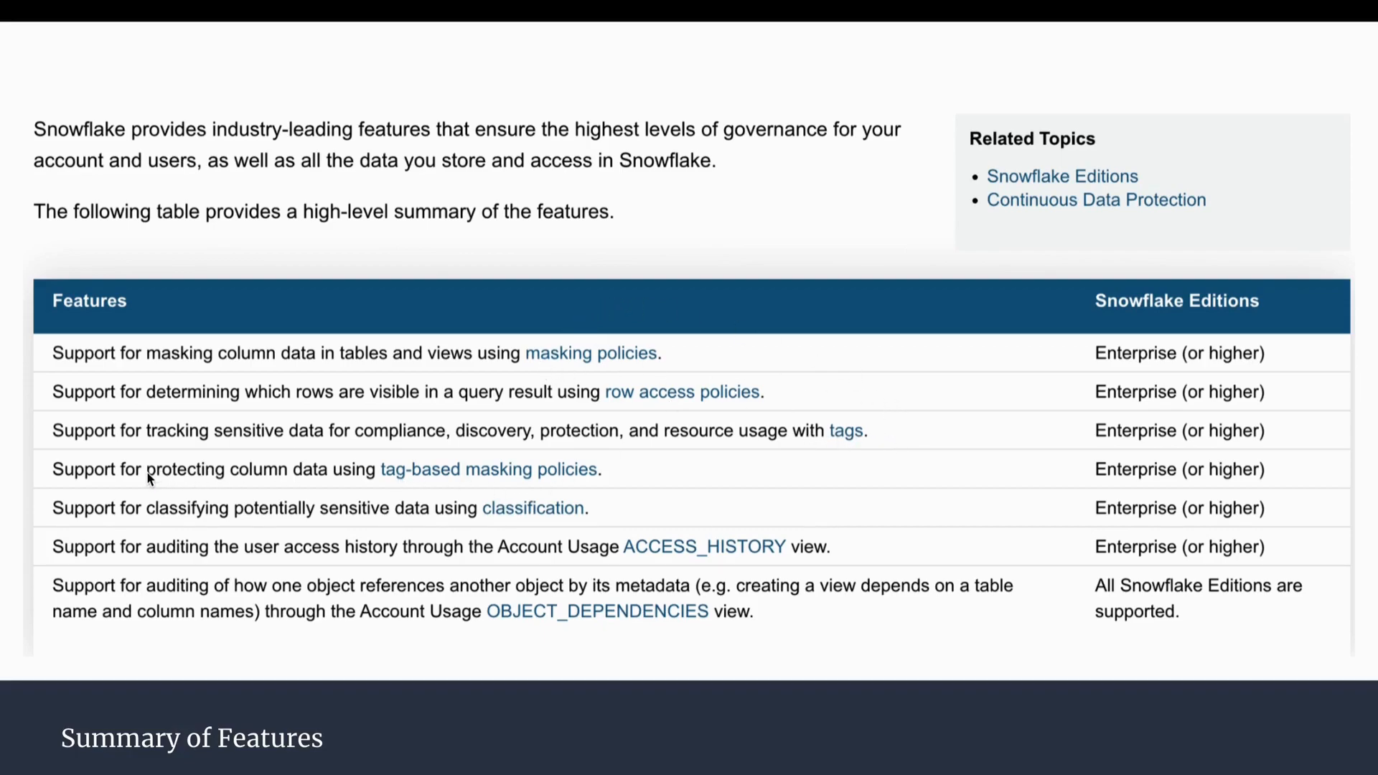
pyautogui.moveTo(341, 477)
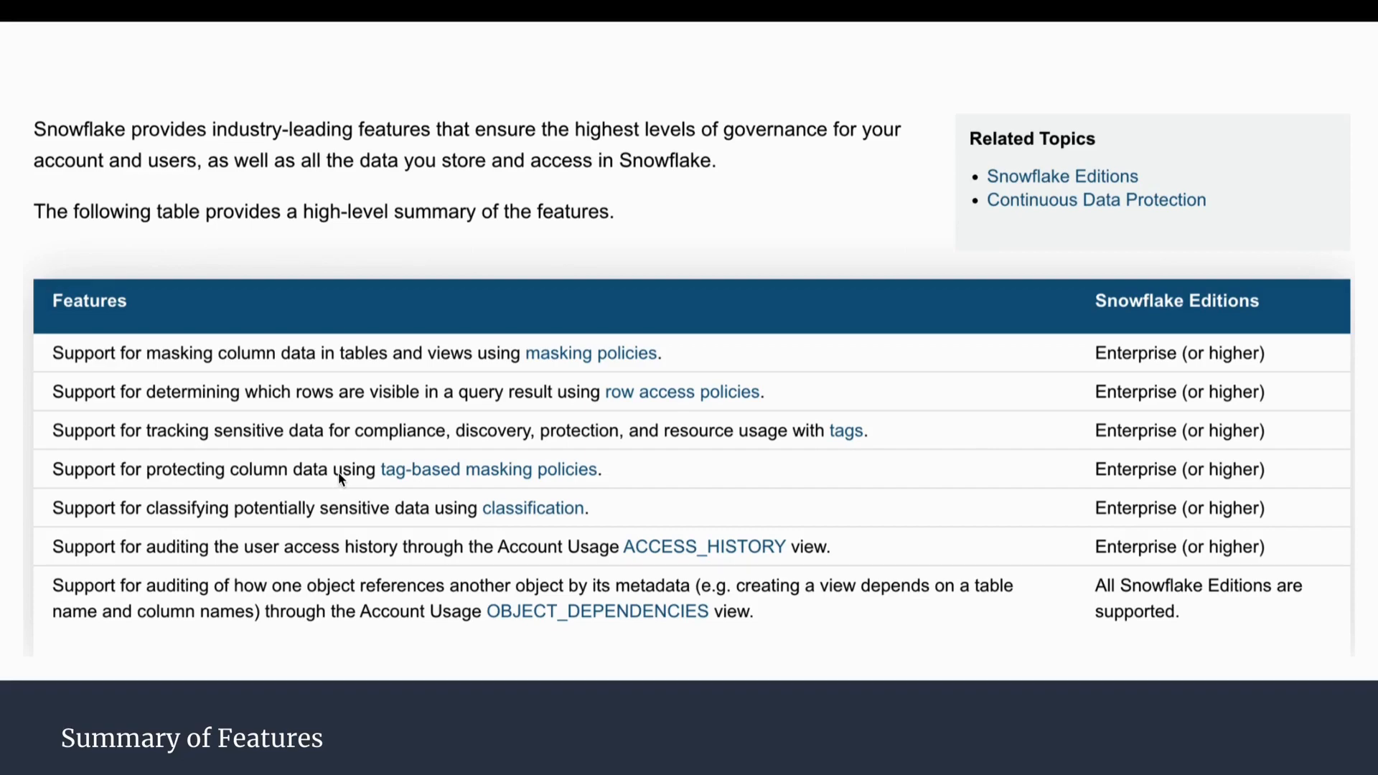
pyautogui.moveTo(544, 377)
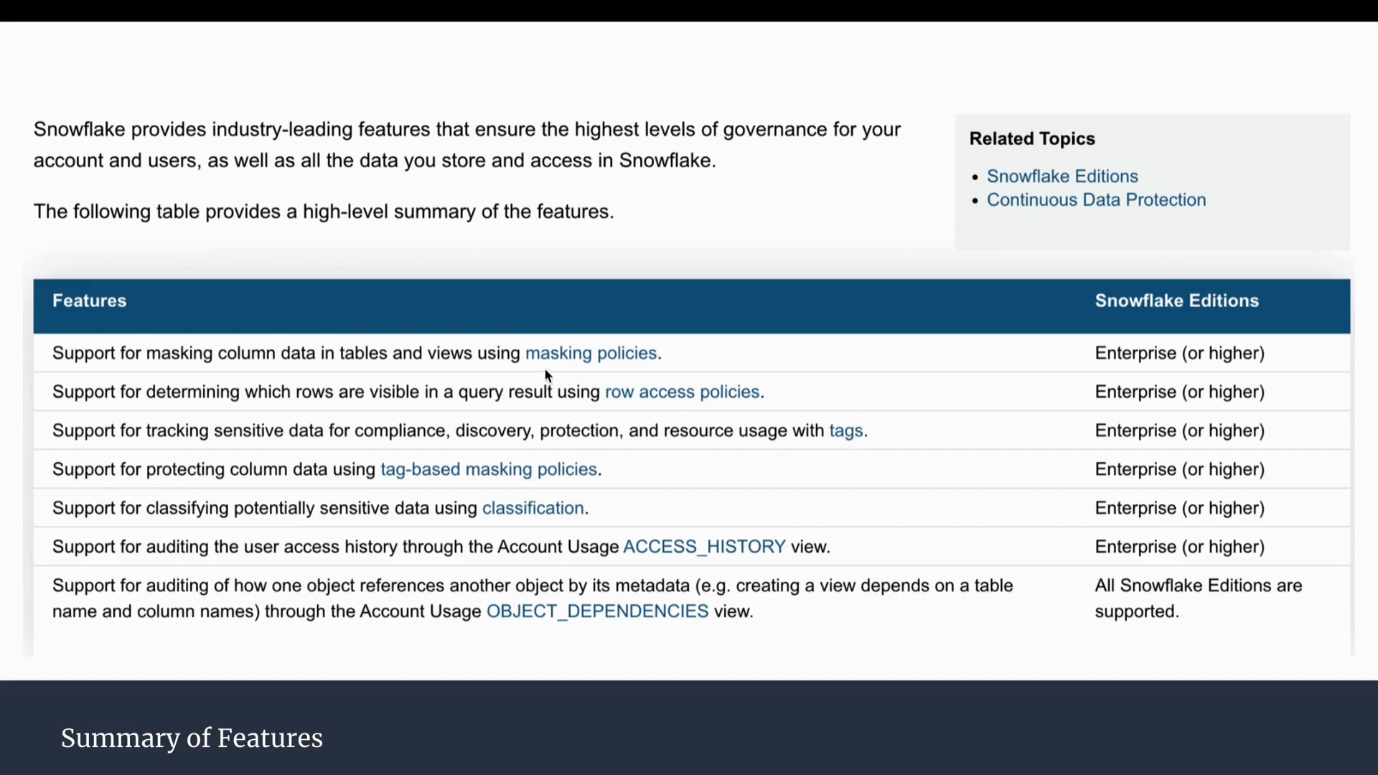
pyautogui.moveTo(517, 516)
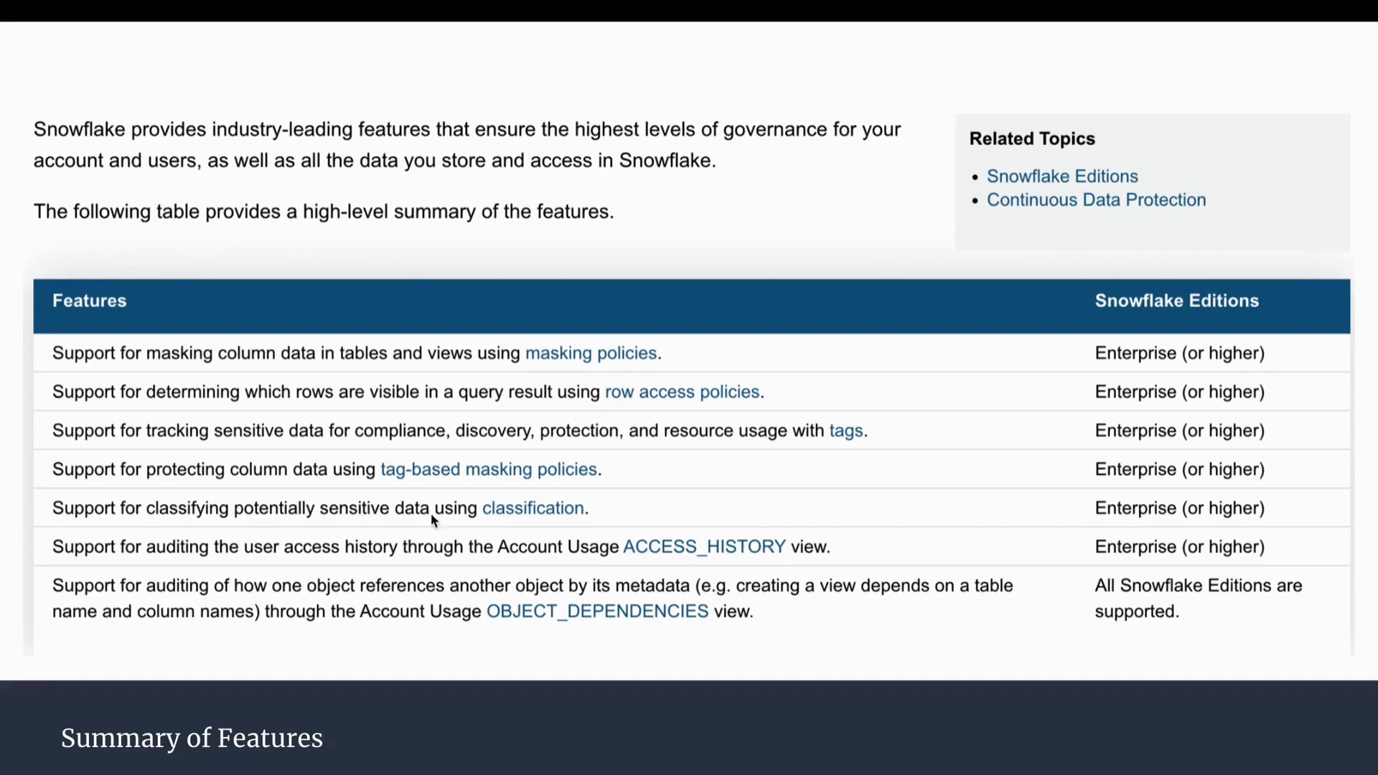
pyautogui.moveTo(629, 564)
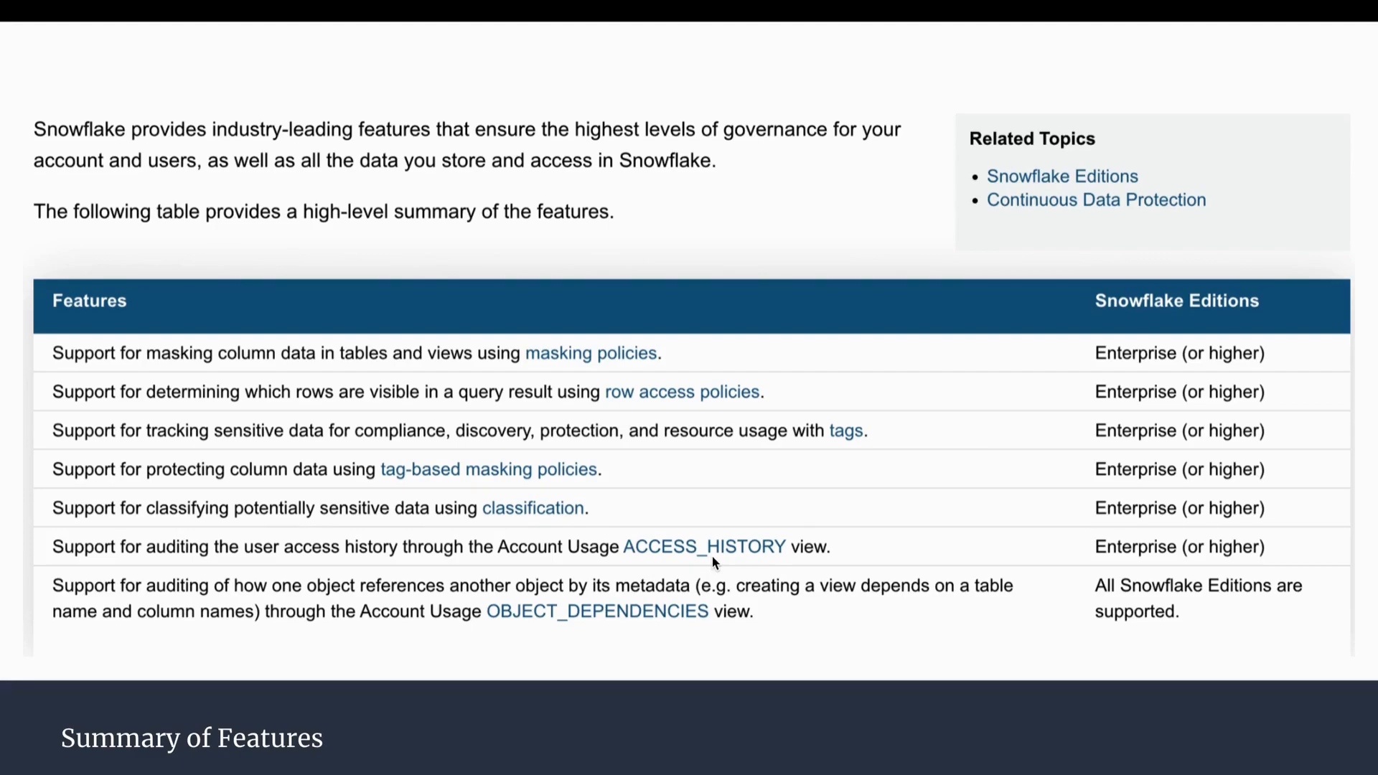
pyautogui.moveTo(291, 577)
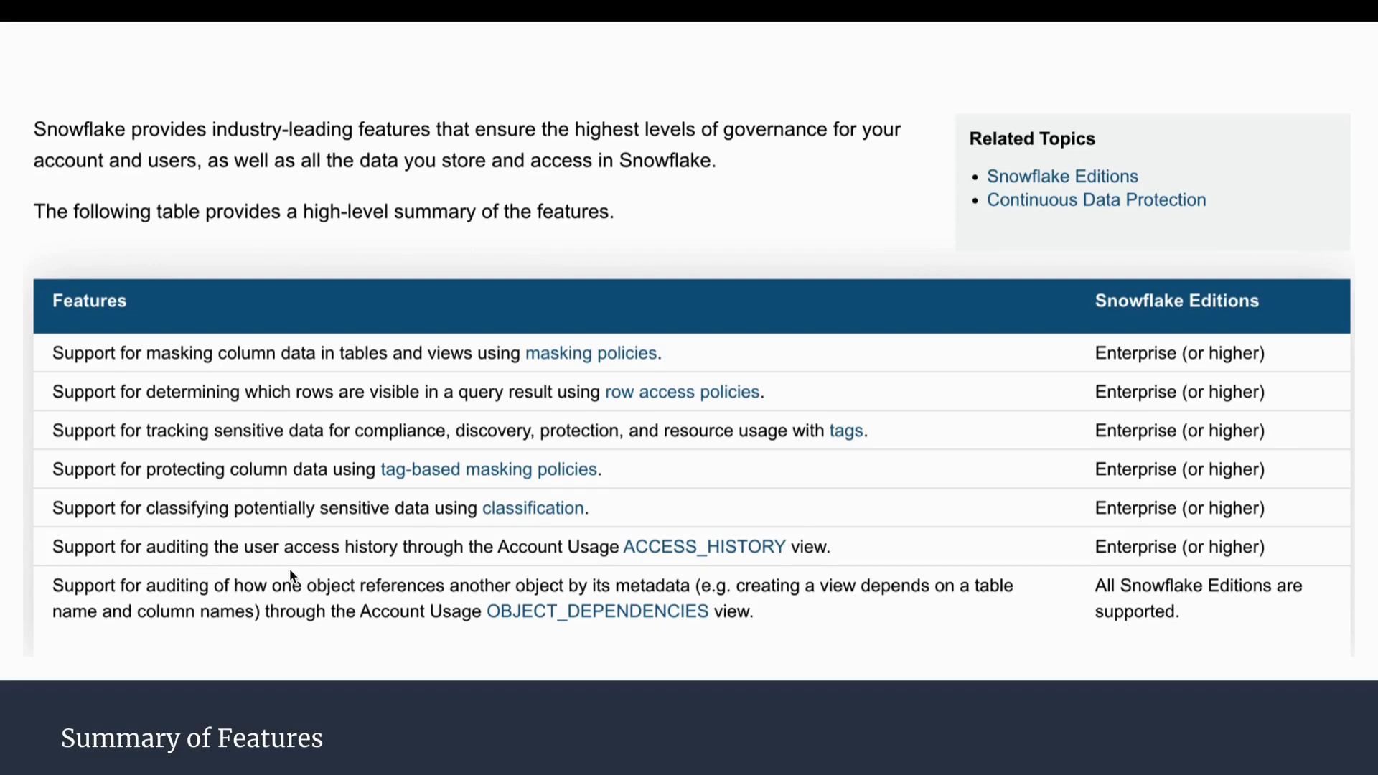
pyautogui.moveTo(516, 618)
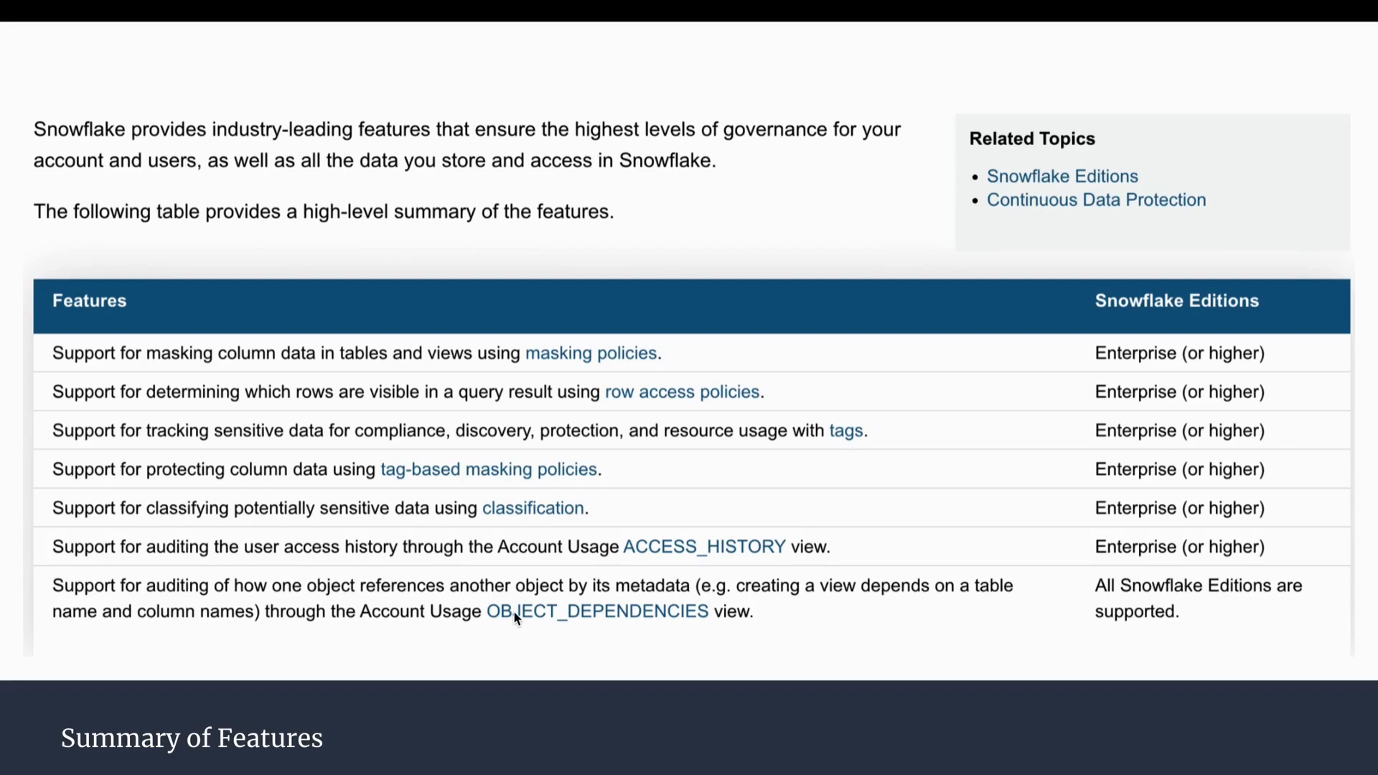
pyautogui.moveTo(681, 619)
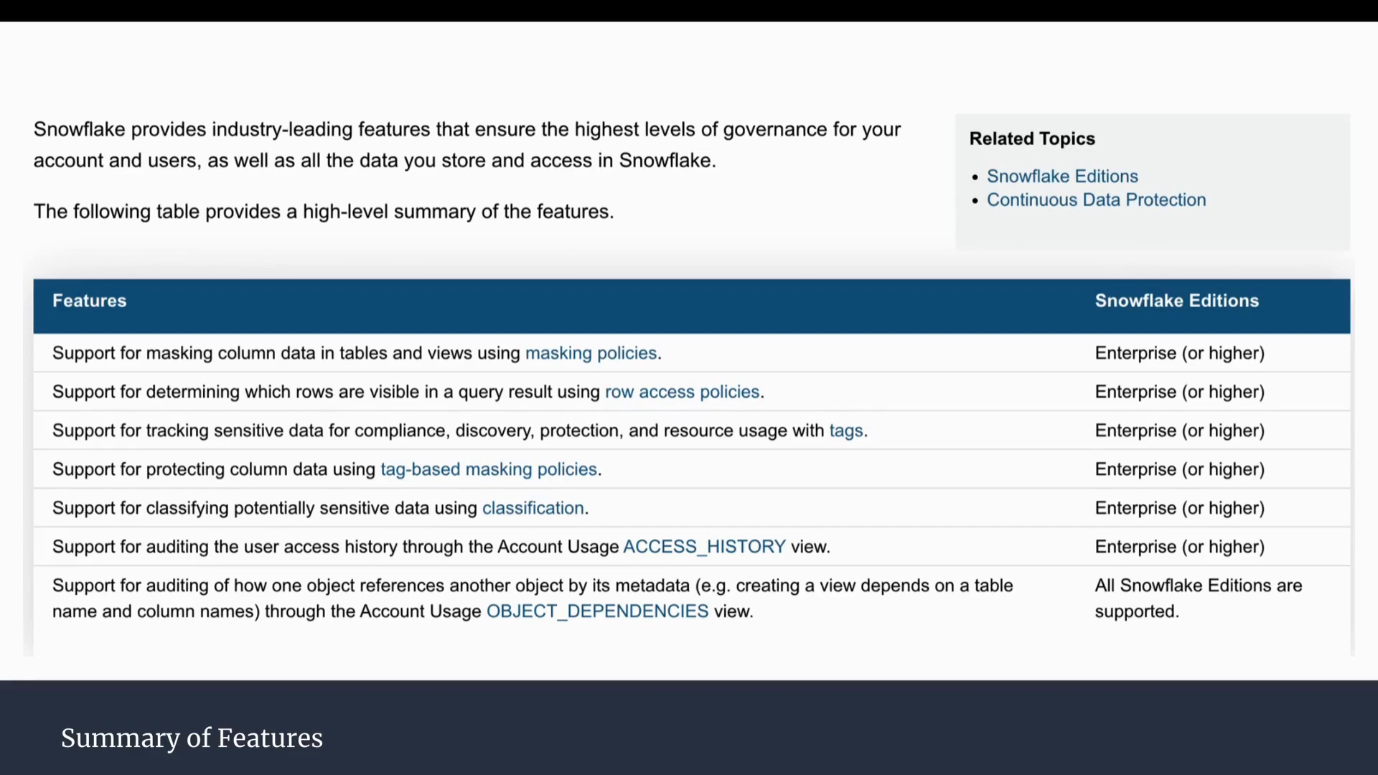
pyautogui.moveTo(569, 353)
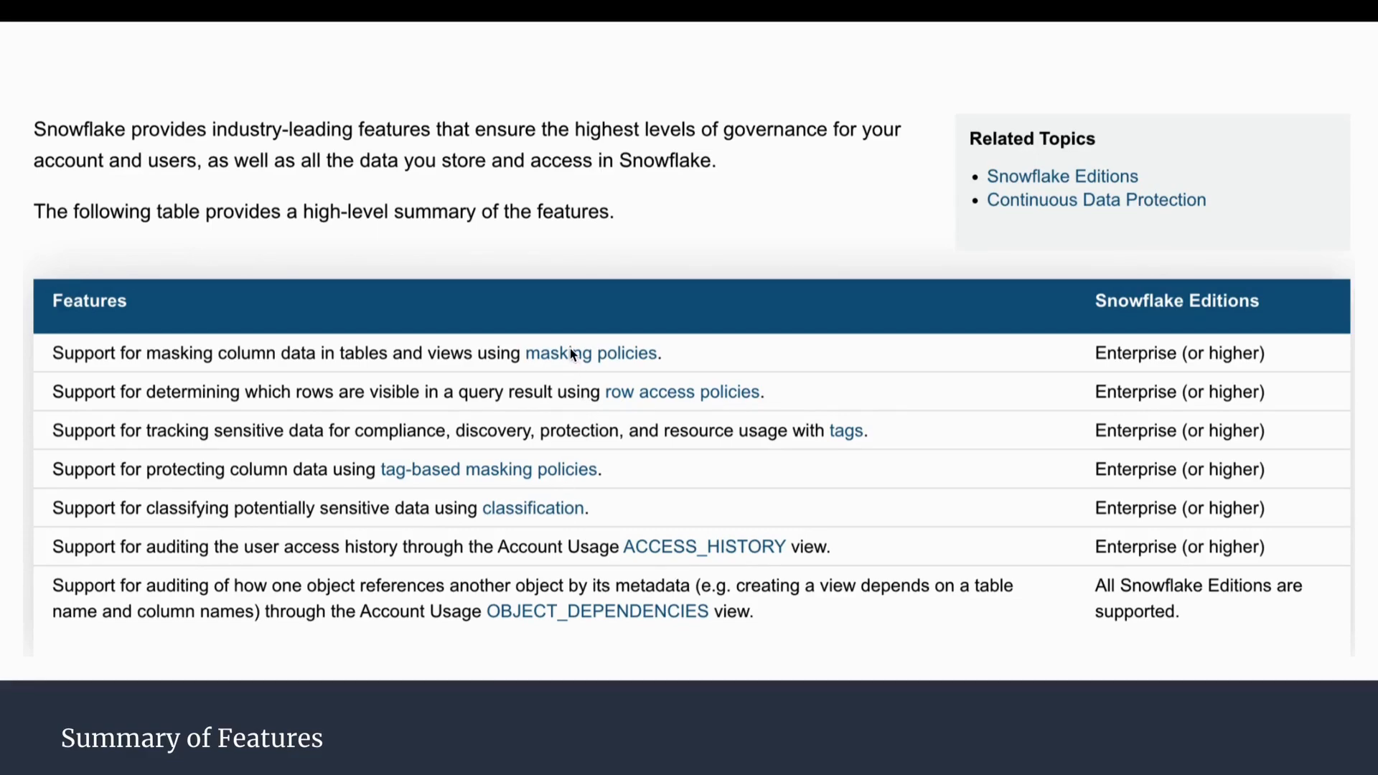
pyautogui.moveTo(486, 355)
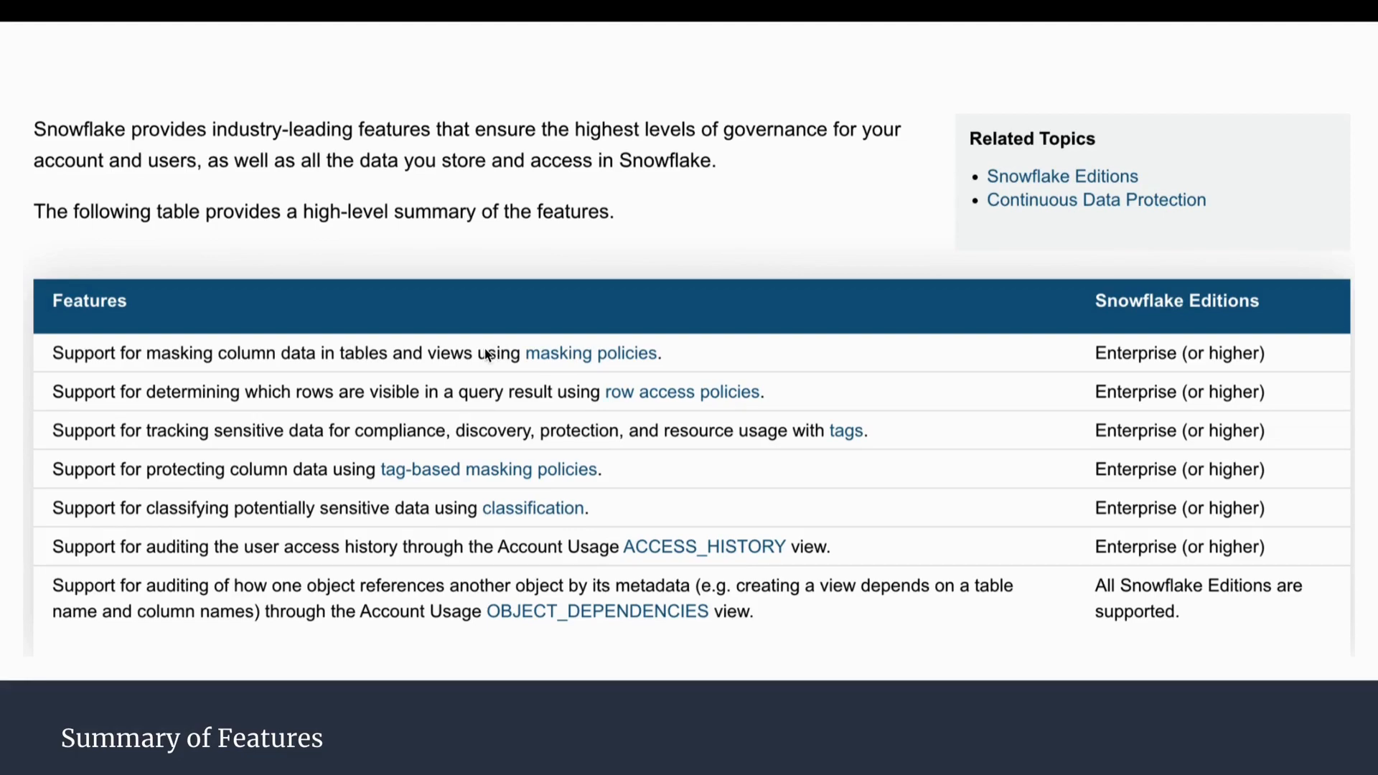
pyautogui.moveTo(629, 525)
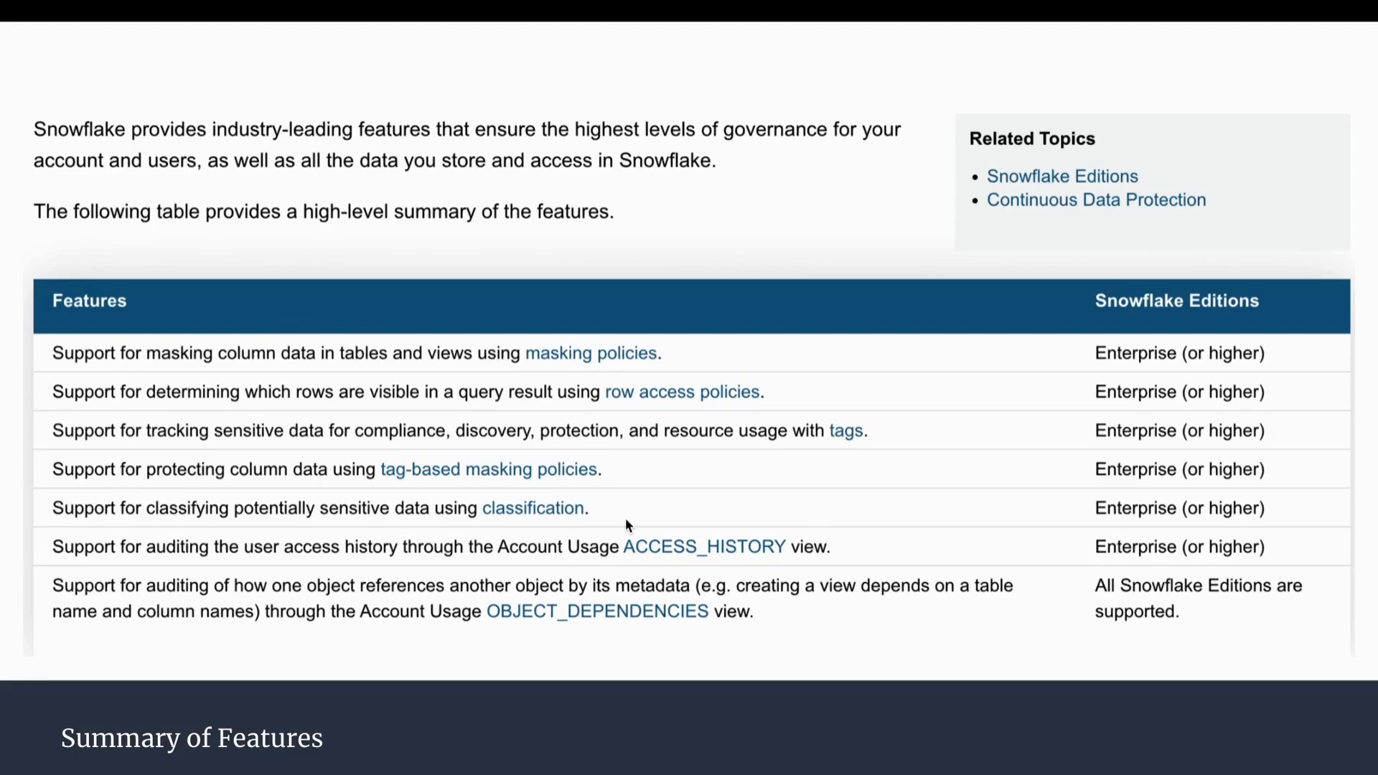